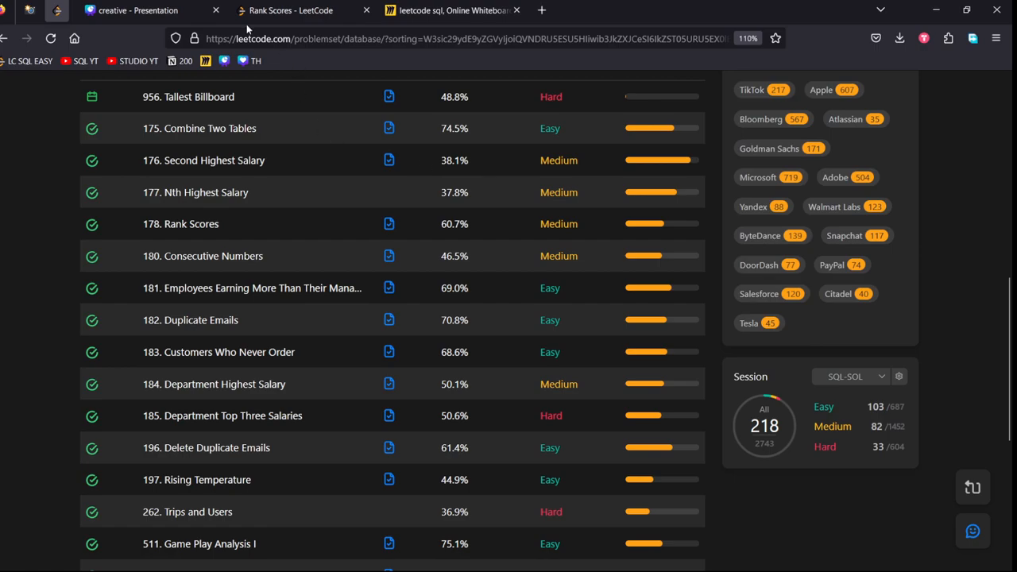
Bring up problem 178 Rank Scores and review the Scores schema, highlighting the id column notes.
left_click(181, 224)
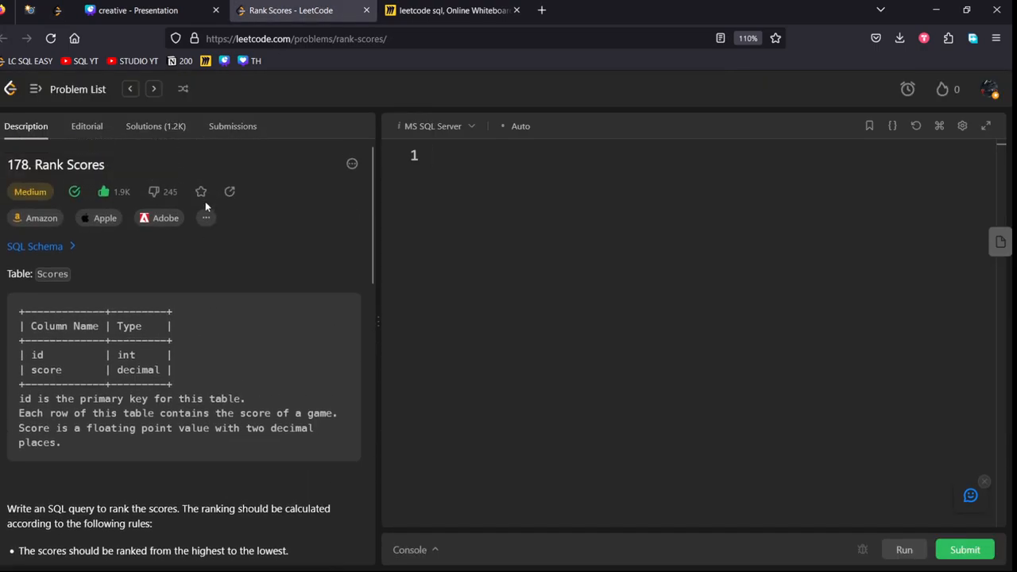
mouse_move(33, 218)
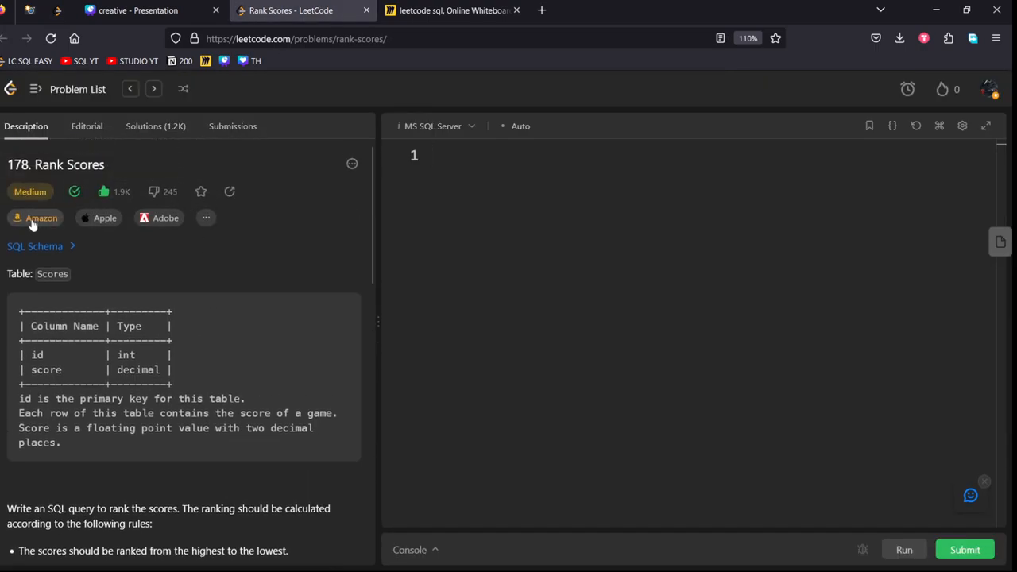
mouse_move(101, 218)
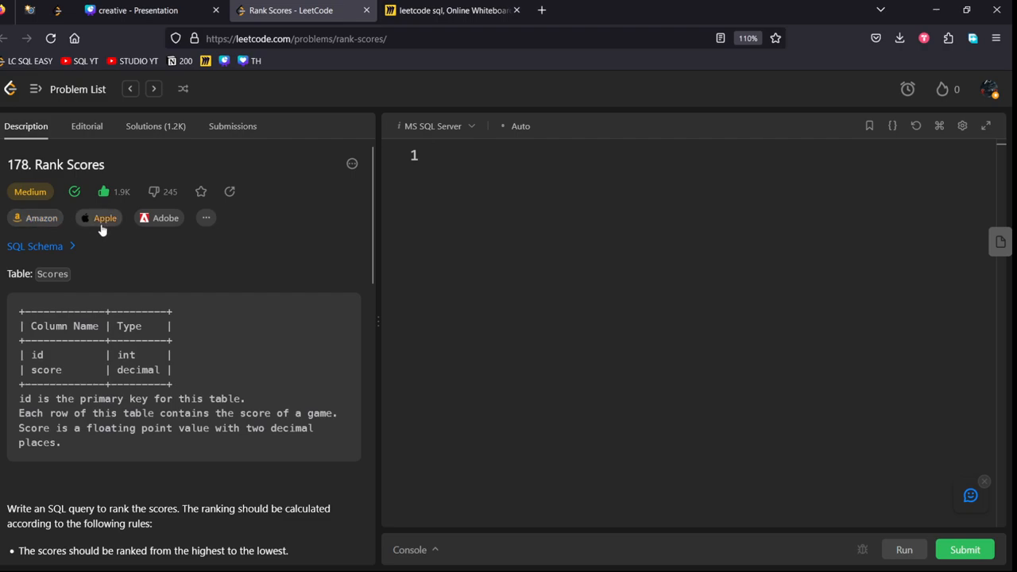
scroll("down", 3)
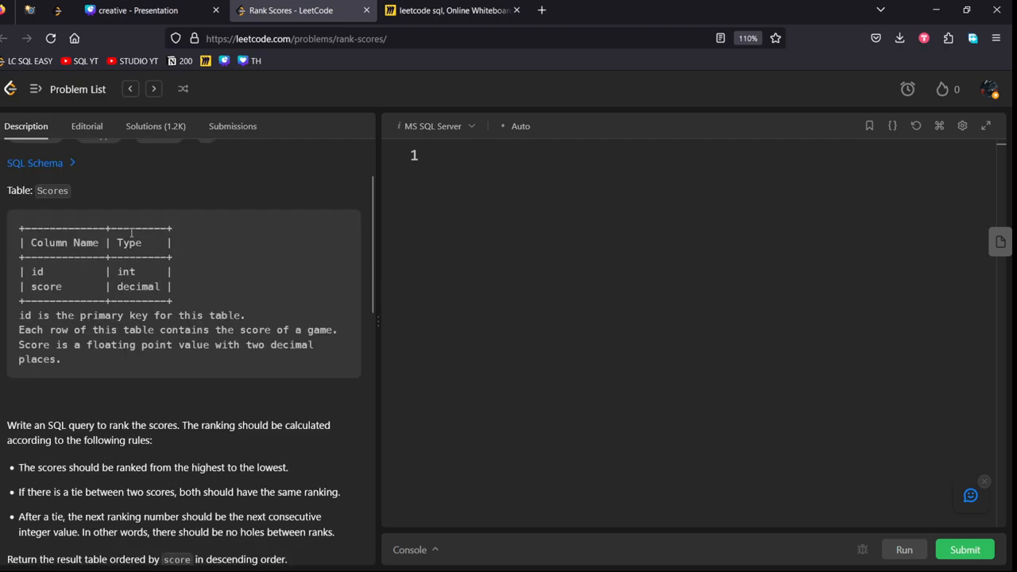
mouse_move(55, 269)
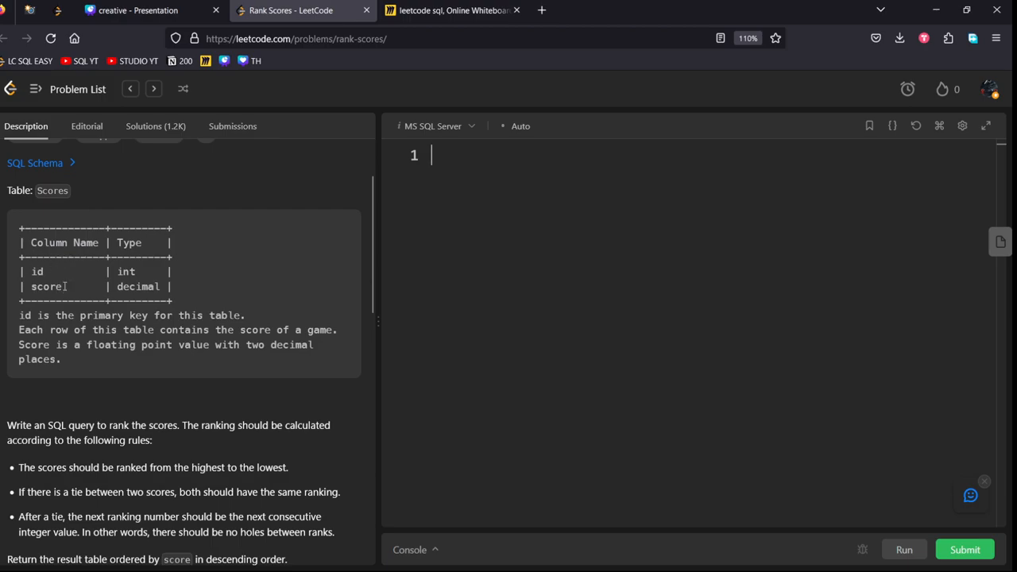
double_click(126, 271)
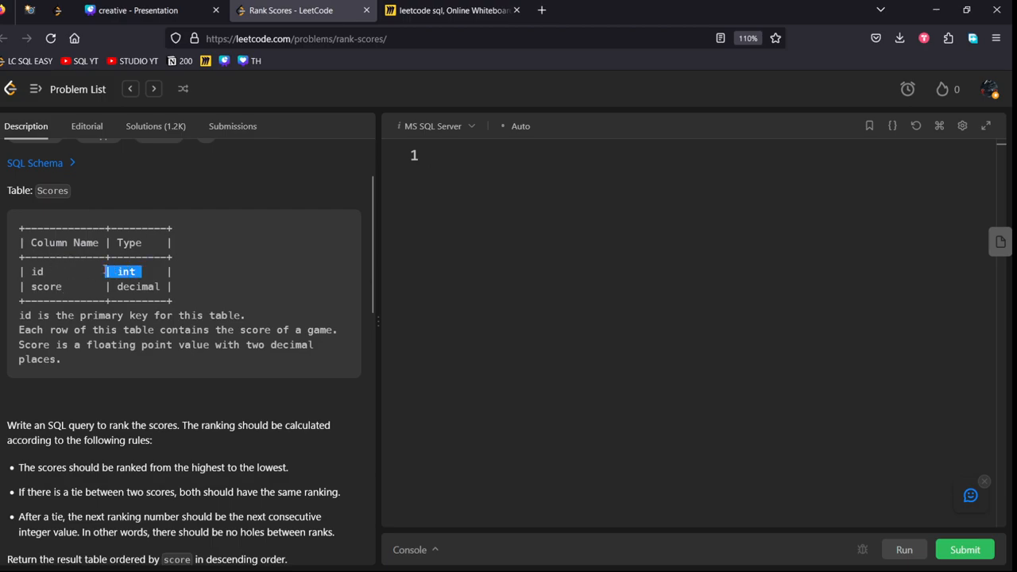
double_click(136, 286)
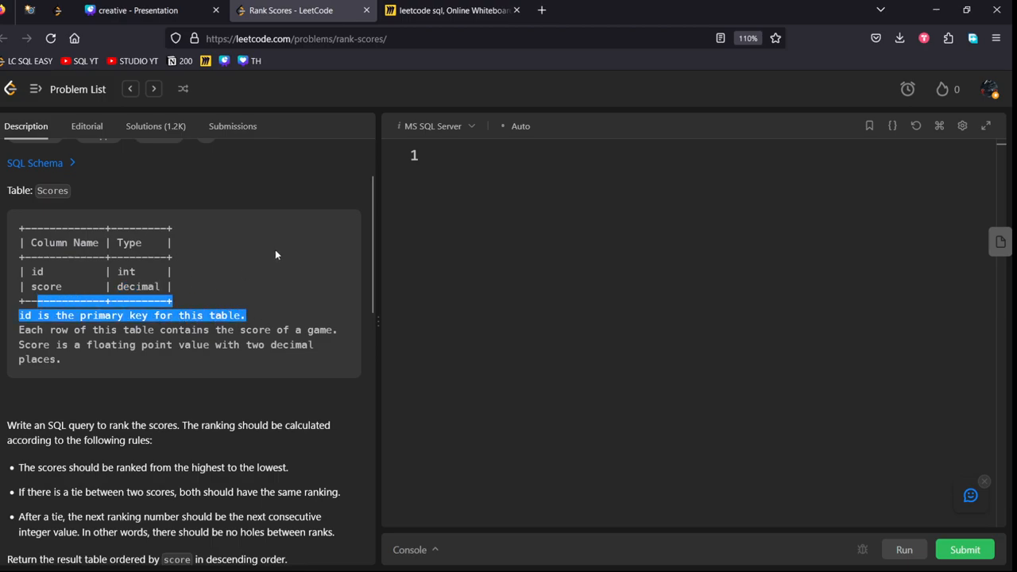
scroll("down", 3)
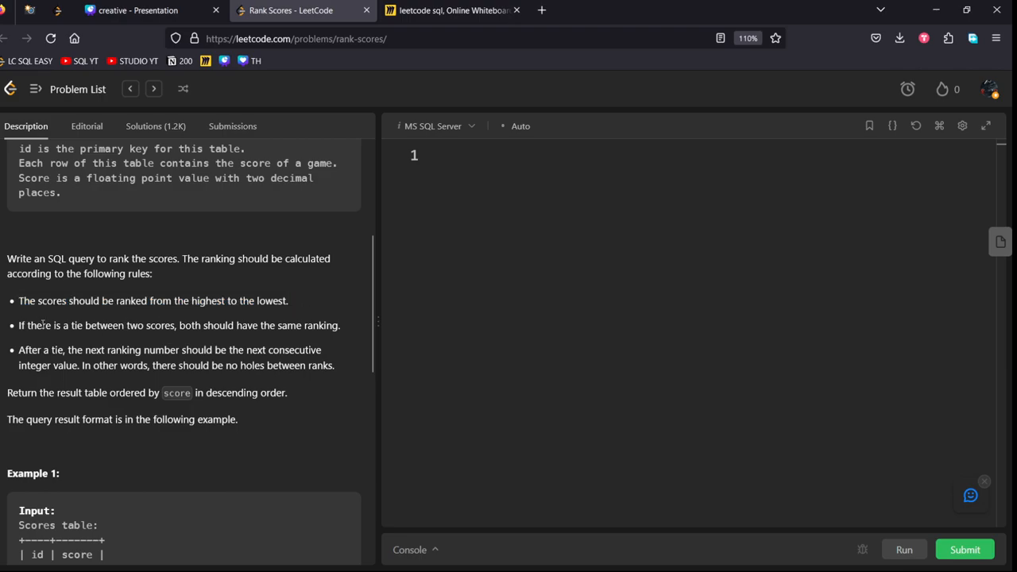
left_click_drag(17, 325, 198, 324)
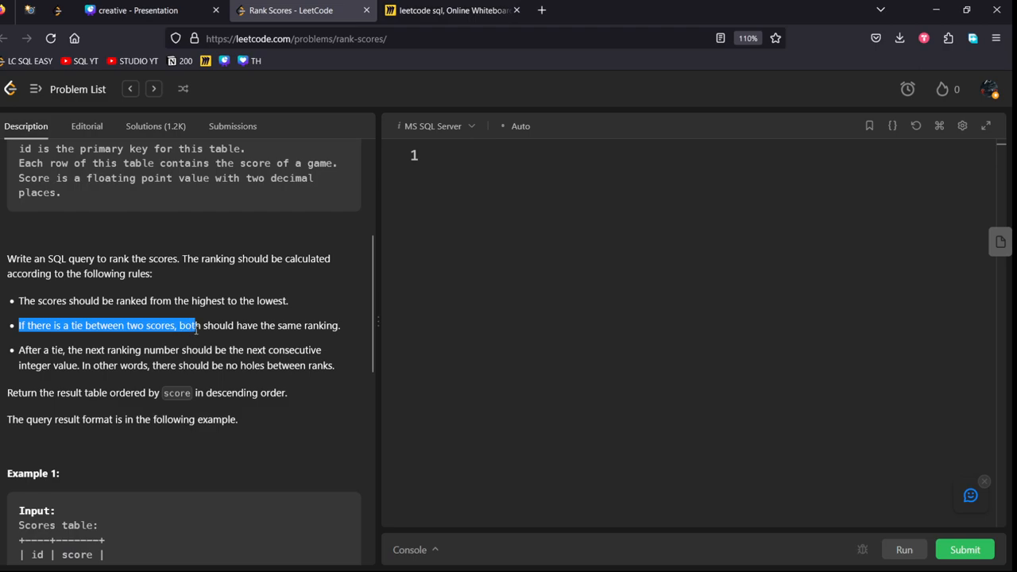
left_click_drag(196, 325, 341, 325)
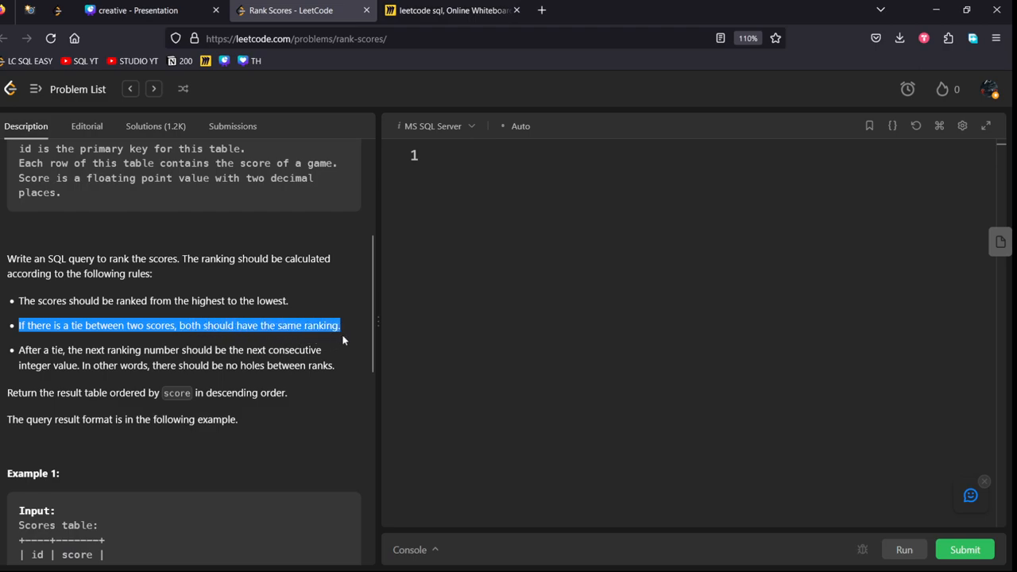
scroll("down", 3)
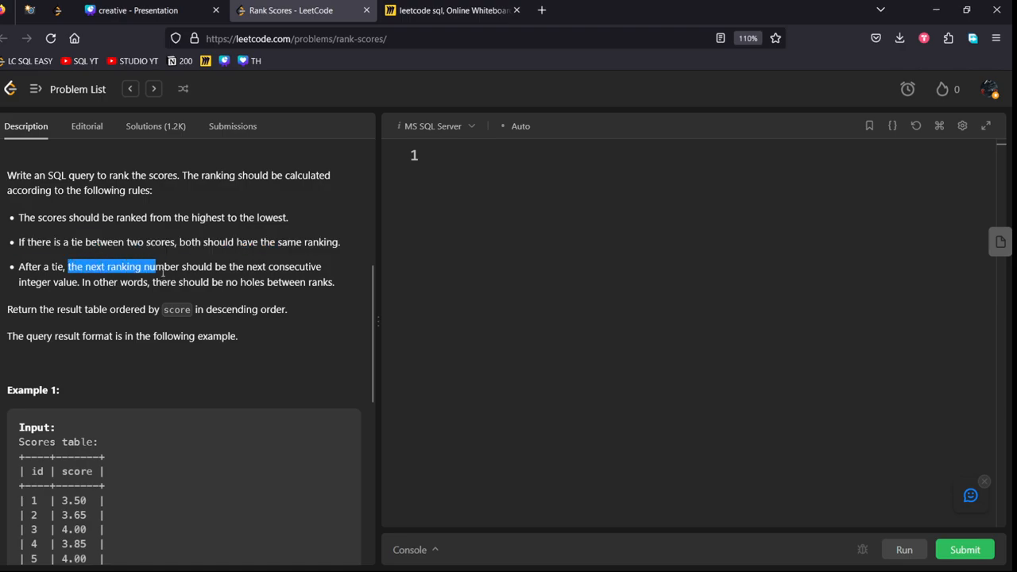
left_click_drag(159, 266, 324, 266)
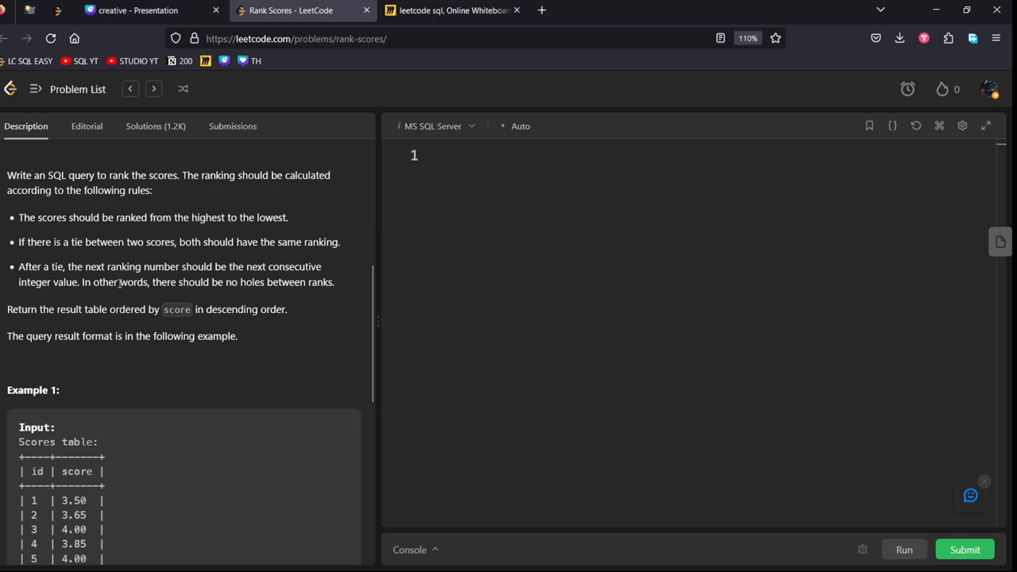
left_click_drag(119, 282, 334, 282)
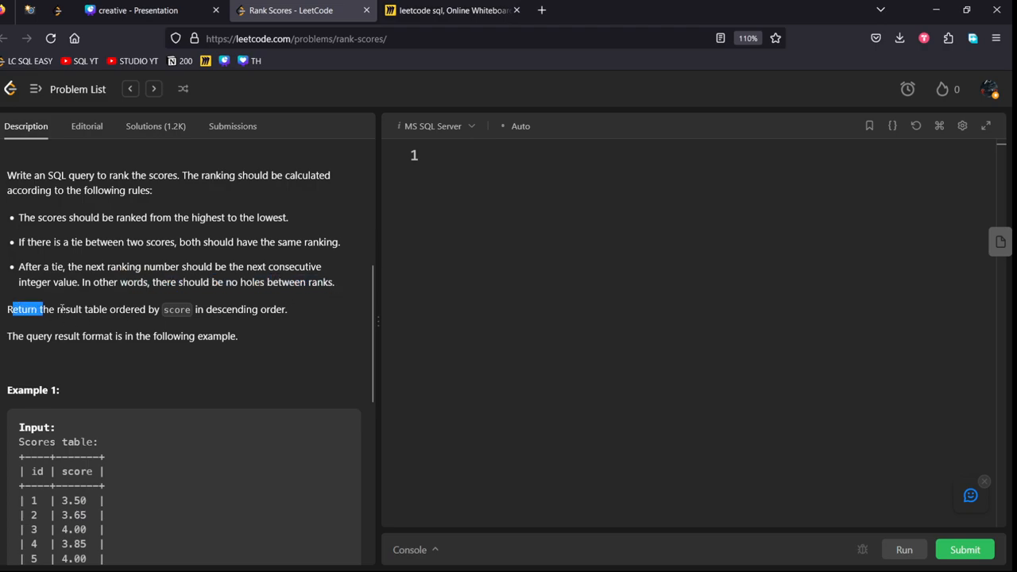
left_click_drag(8, 310, 290, 309)
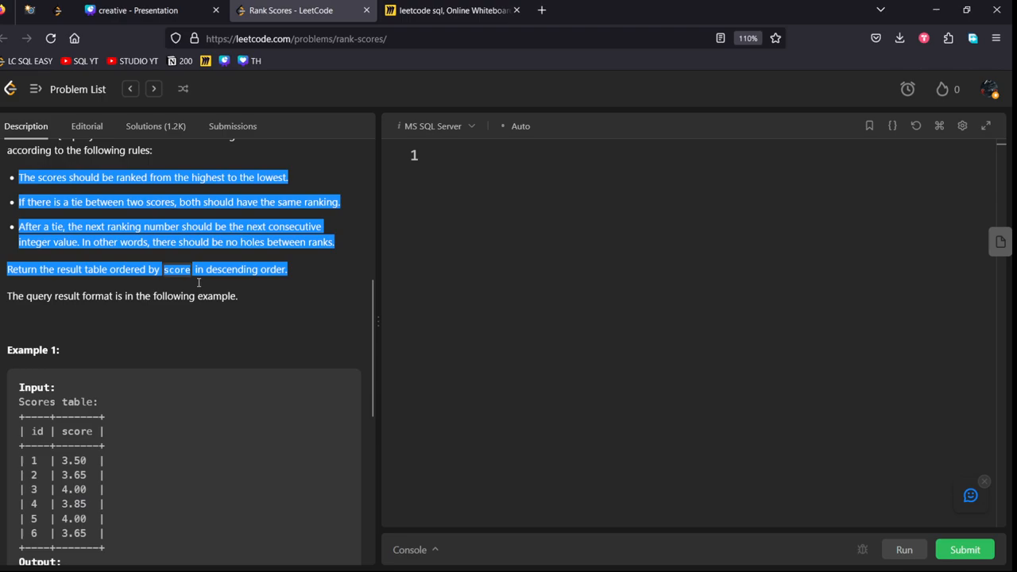
scroll("down", 3)
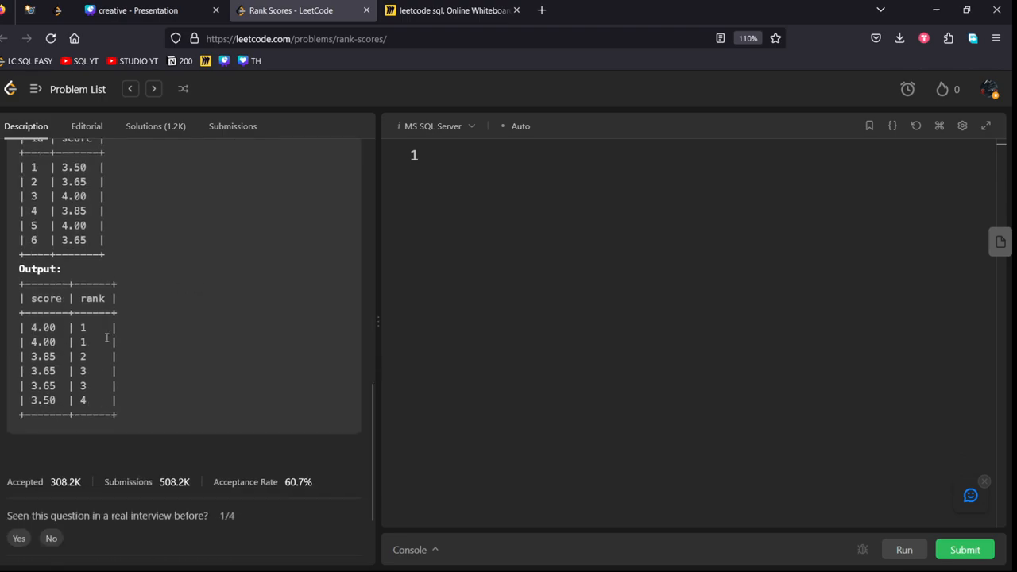
On the Miro board, set up the pen tool with black ink for annotating the example.
left_click(452, 11)
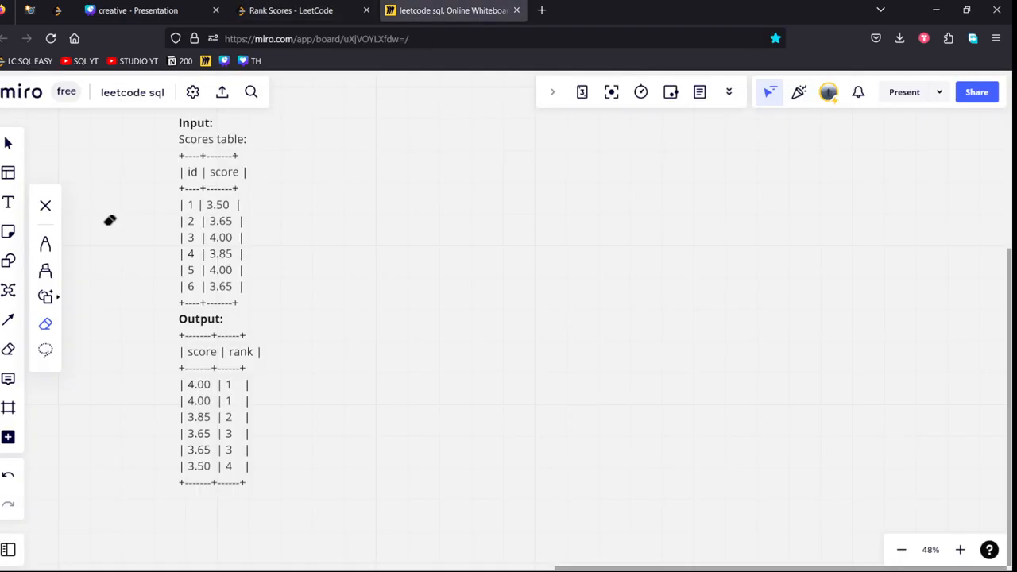
left_click(8, 350)
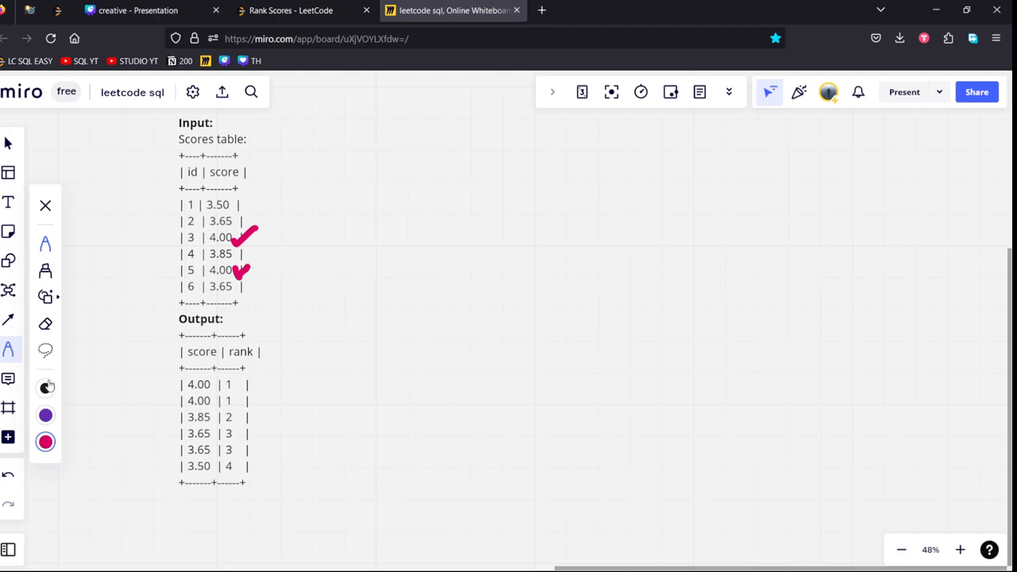
left_click(46, 388)
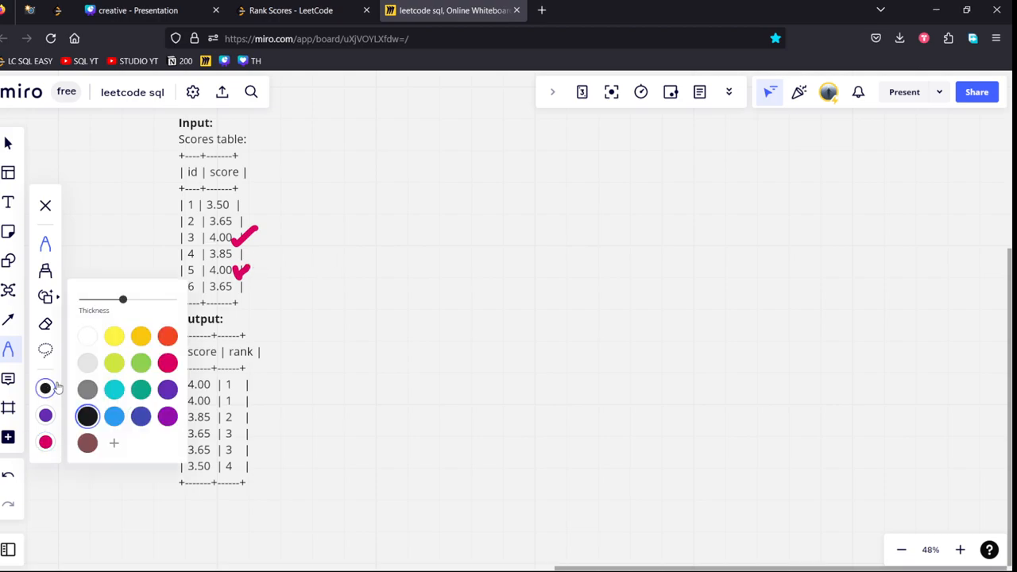
left_click_drag(123, 300, 86, 300)
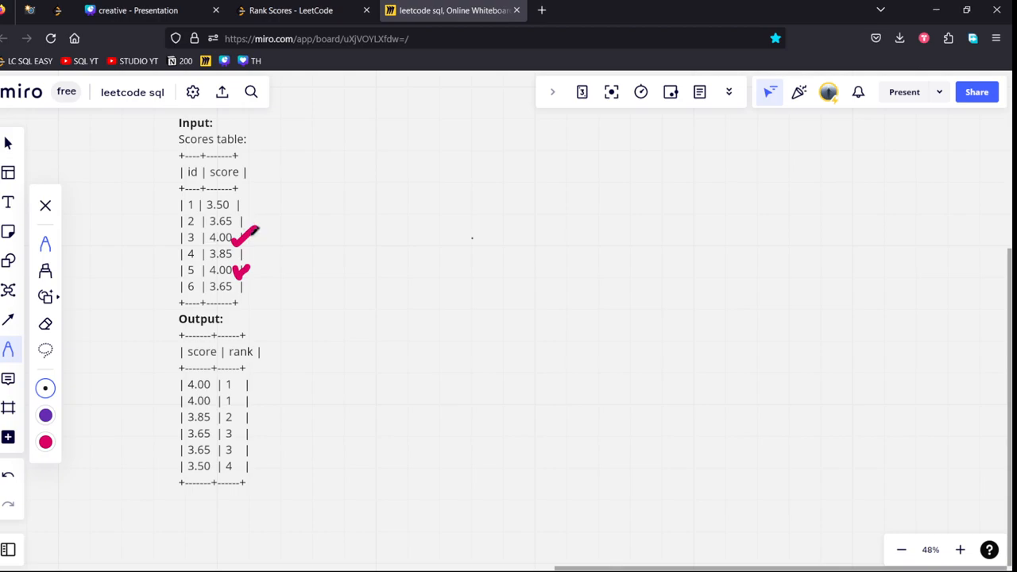
Circle the input rows around the tied scores and draw a brace beside the output rows.
left_click_drag(243, 262, 258, 253)
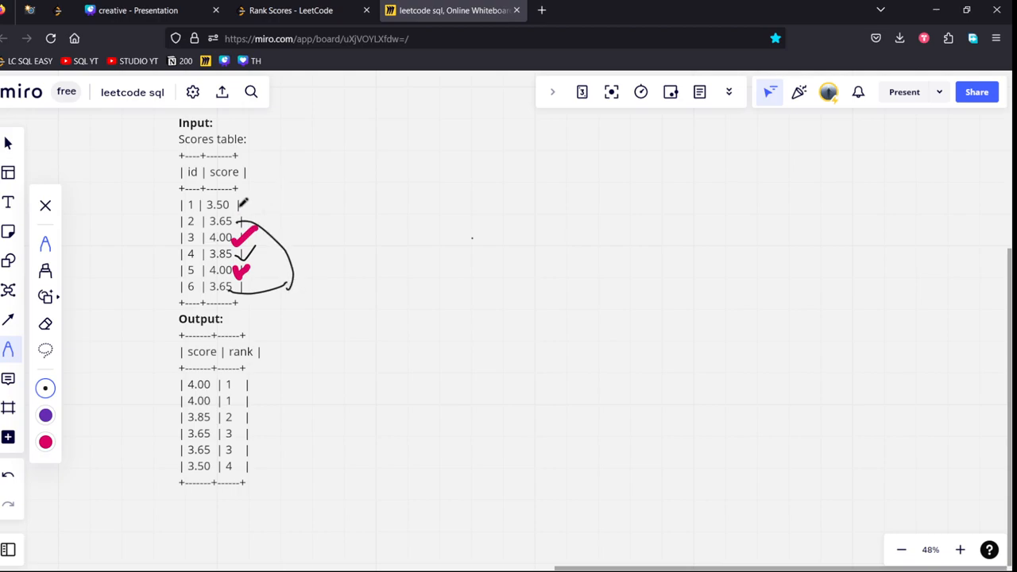
left_click_drag(242, 205, 322, 205)
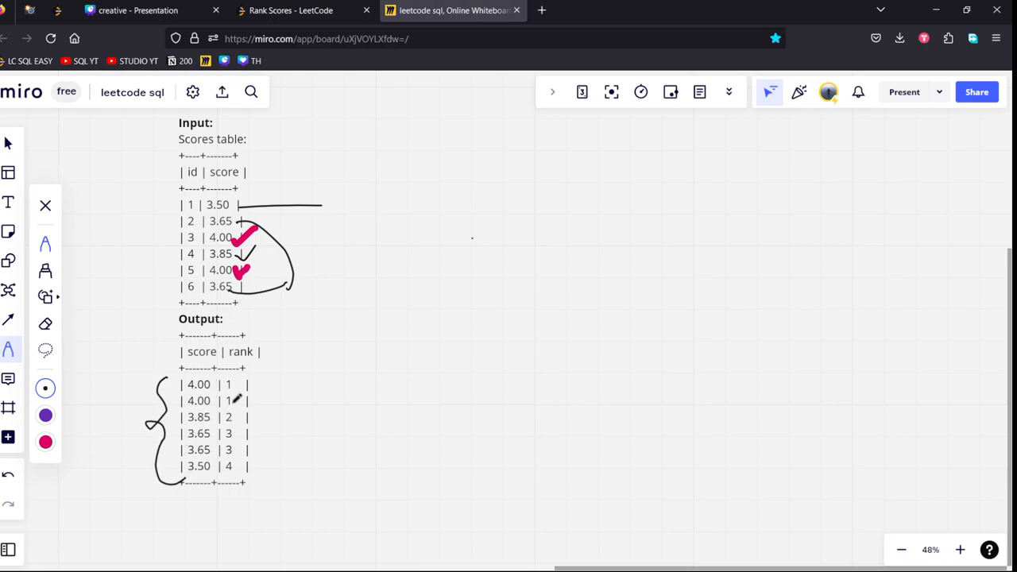
mouse_move(297, 20)
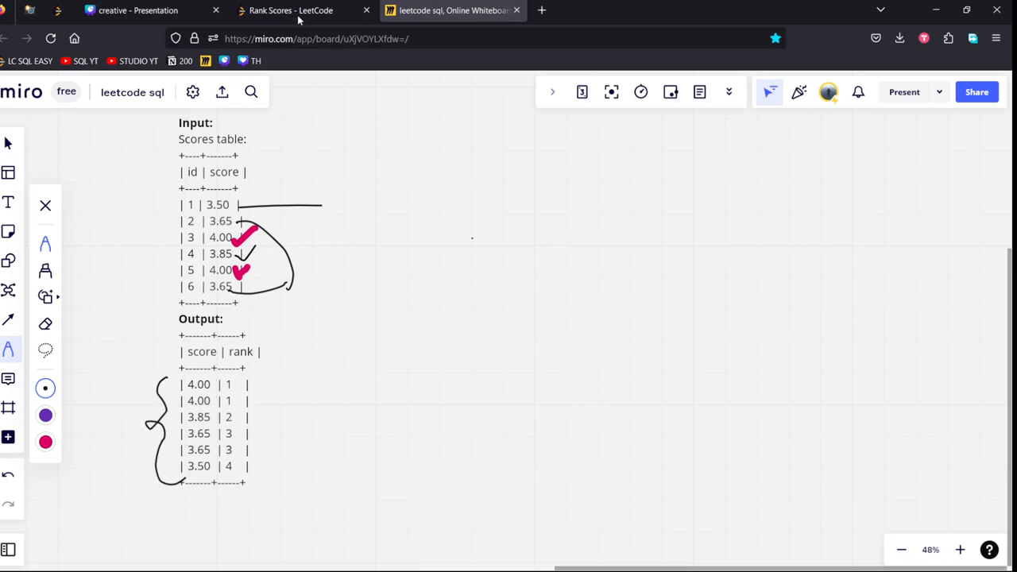
left_click(291, 11)
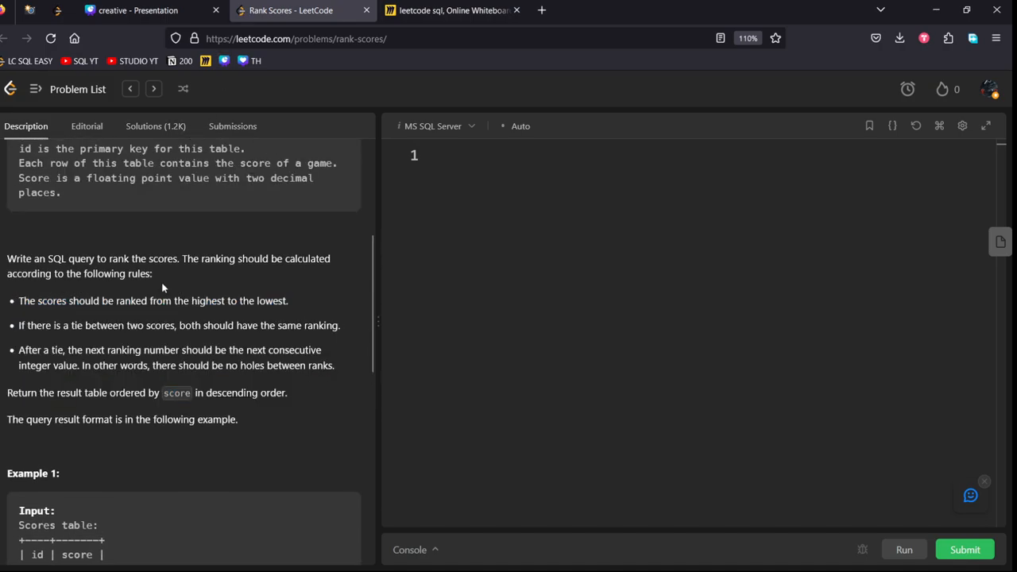
mouse_move(74, 308)
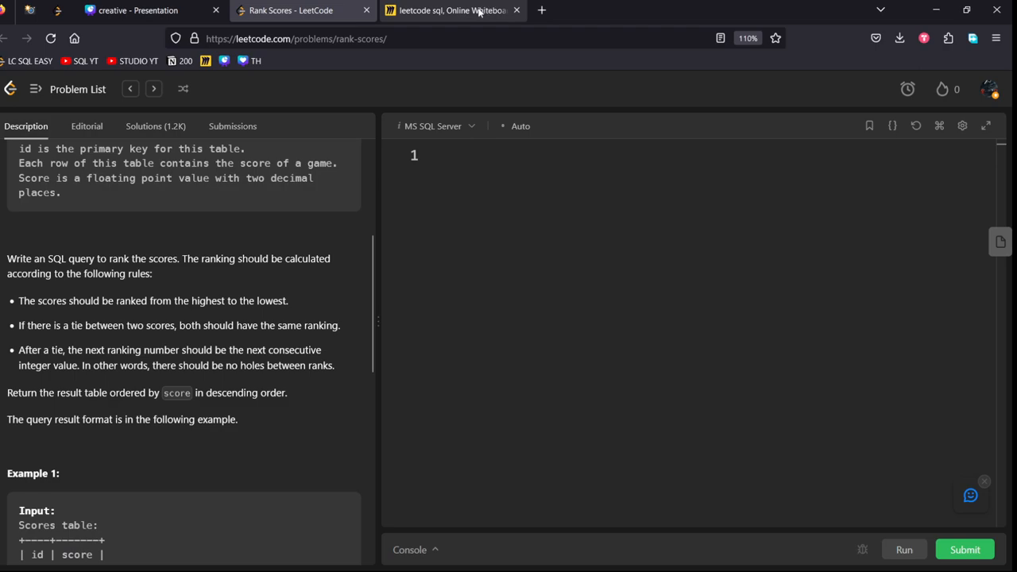
left_click(453, 10)
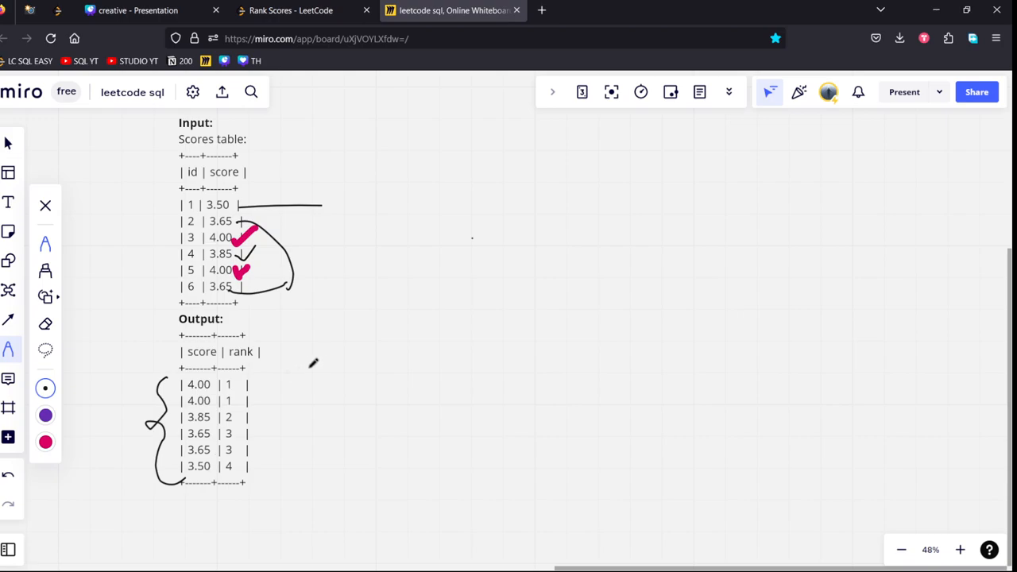
left_click(291, 10)
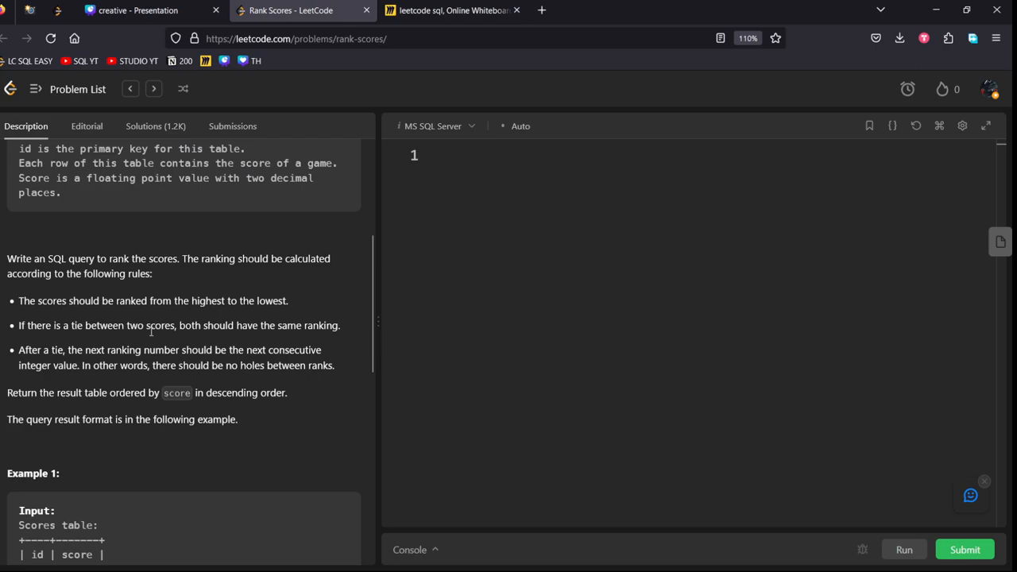
mouse_move(450, 28)
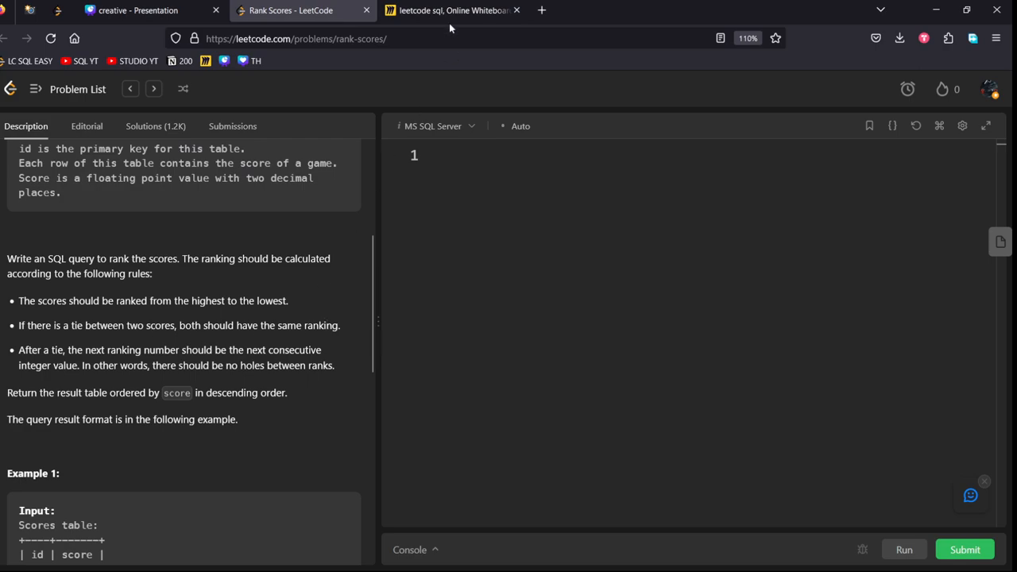
left_click(453, 11)
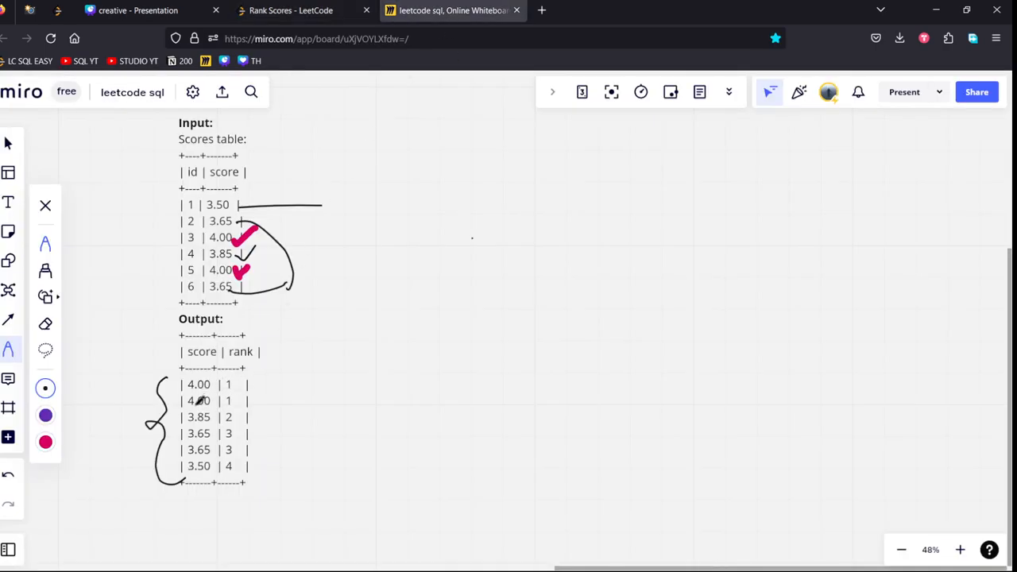
Bracket the tied rank pairs and handwrite two 'Dense' notes beside the example tables.
left_click_drag(167, 389, 182, 405)
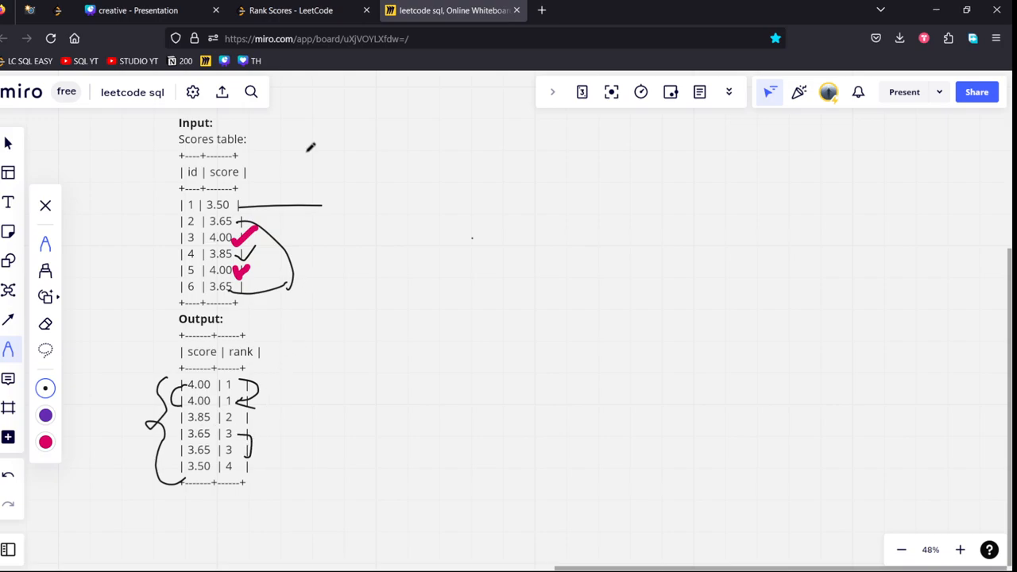
left_click(292, 10)
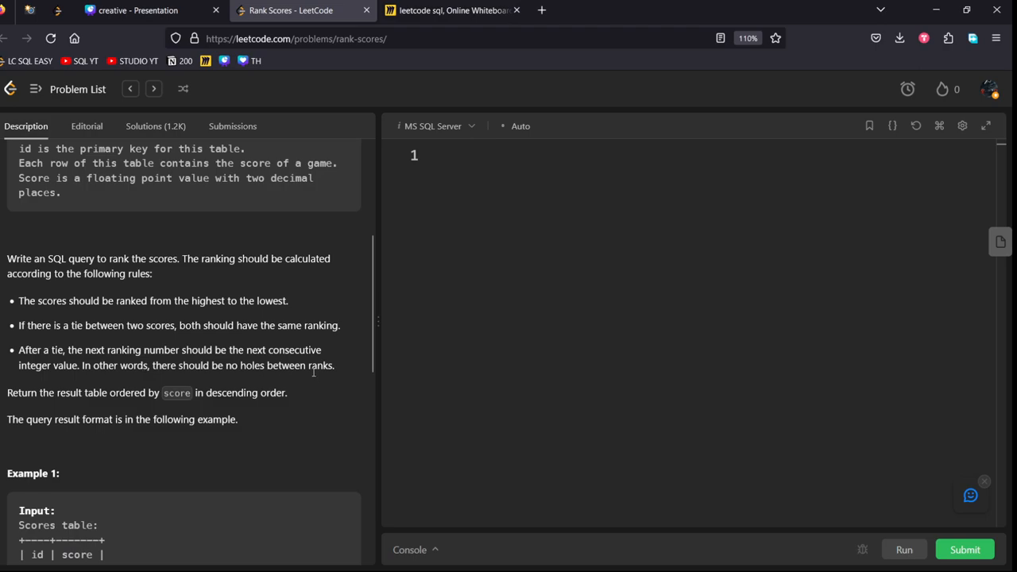
left_click(453, 10)
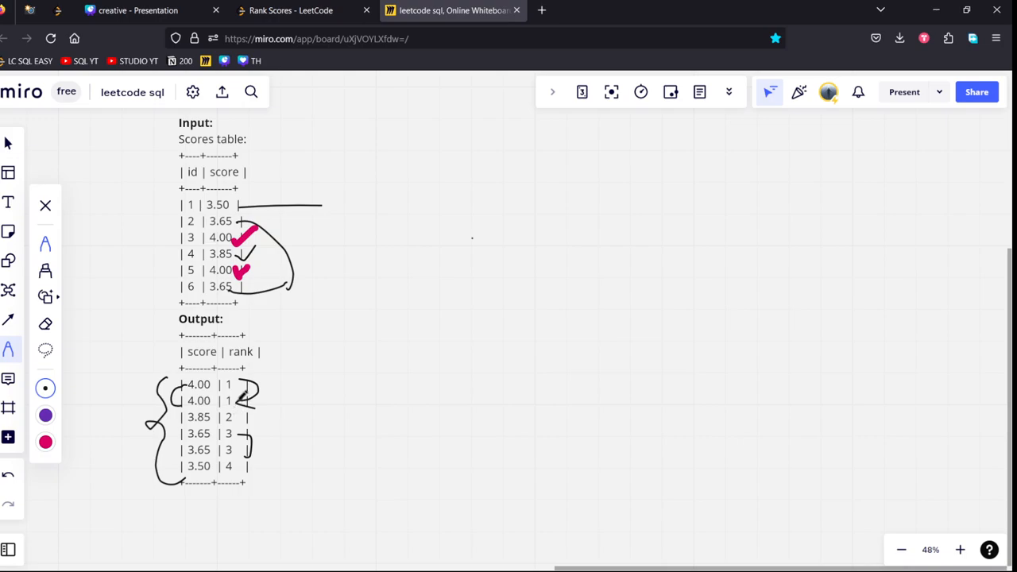
mouse_move(401, 237)
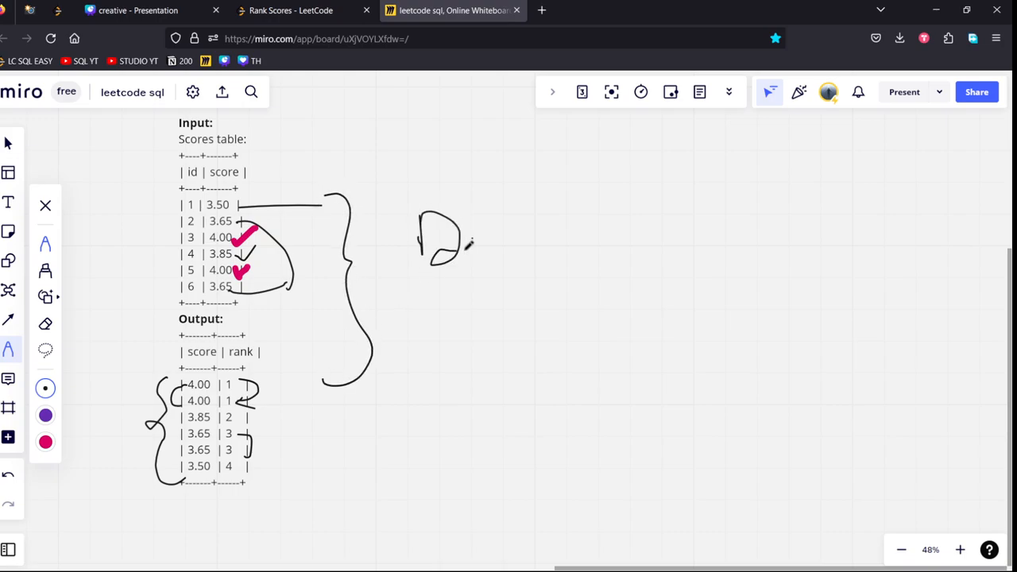
left_click_drag(445, 238, 497, 239)
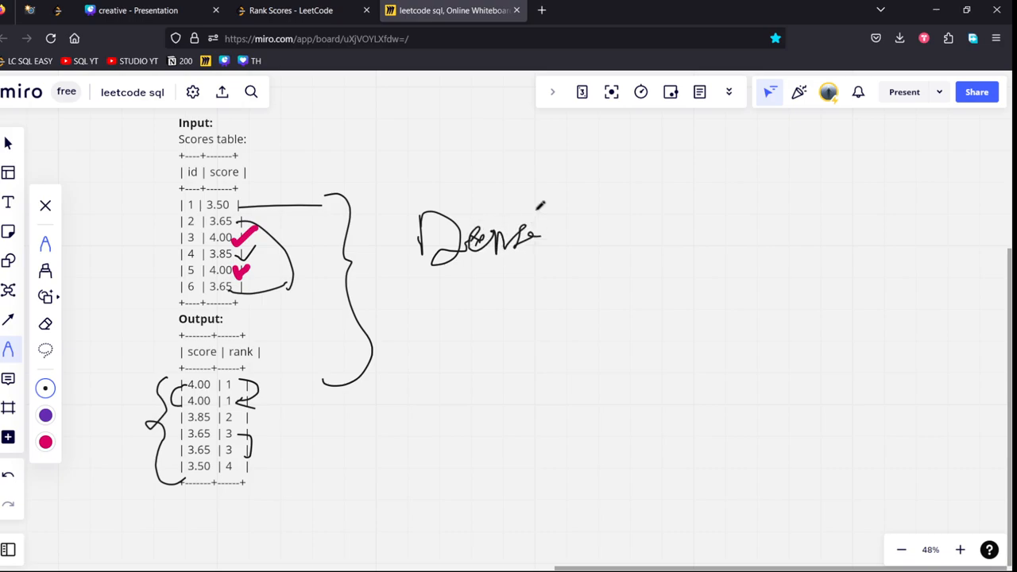
mouse_move(480, 280)
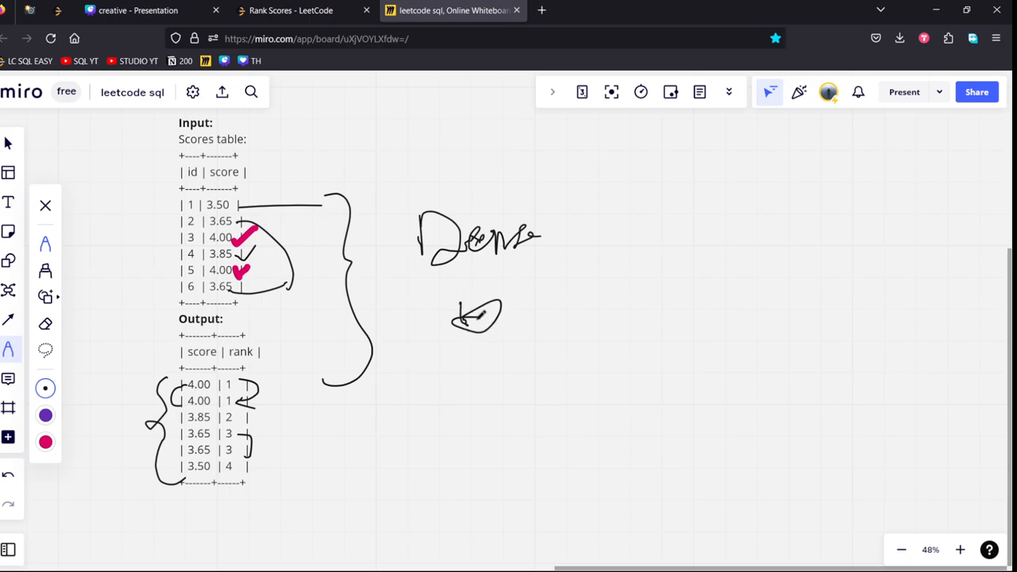
left_click_drag(505, 314, 564, 314)
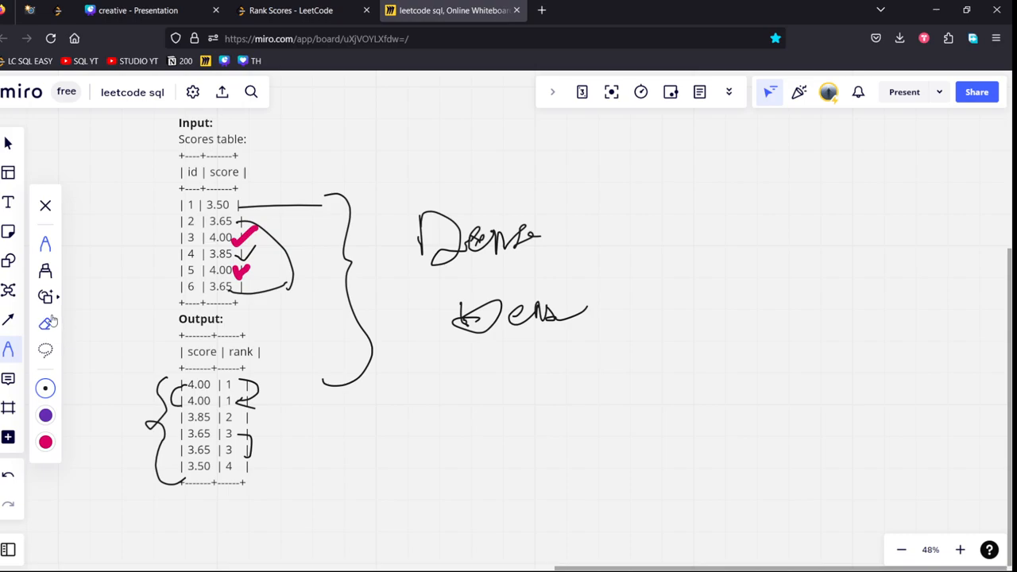
Erase the handwritten Dense notes and return to the Rank Scores problem page.
left_click(45, 323)
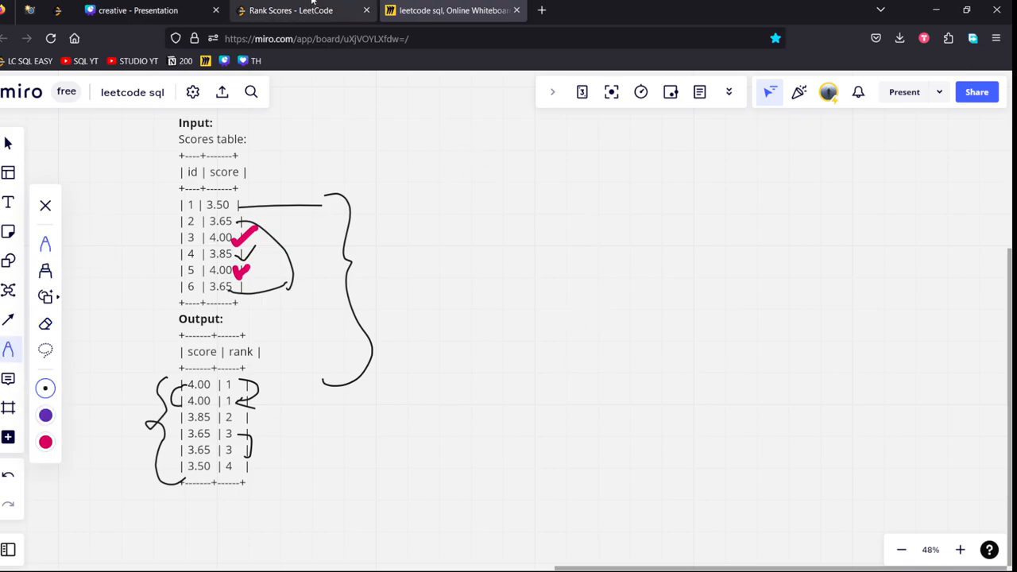
left_click(292, 10)
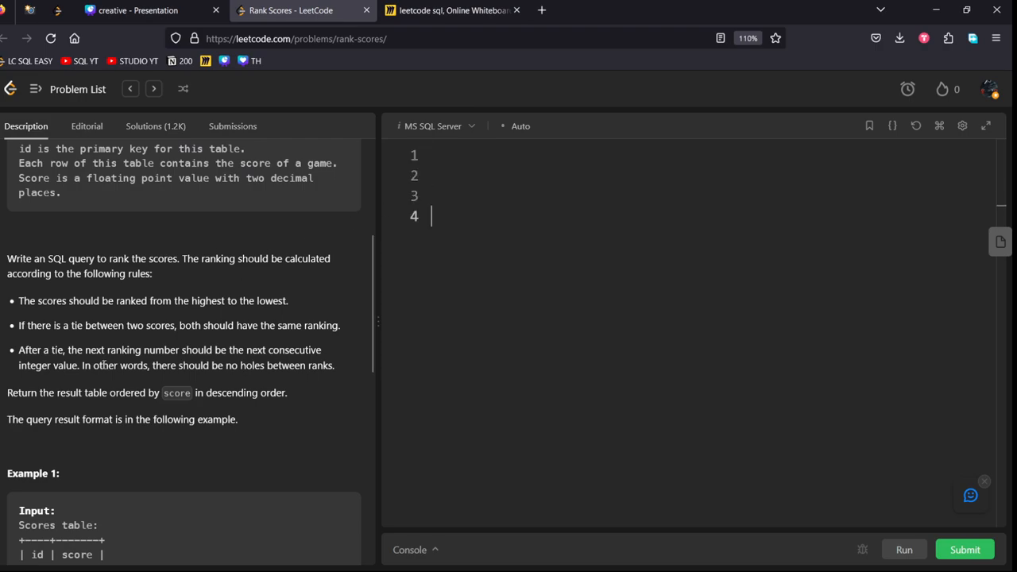
Reread the example, then begin the query with 'from scor' on line 4.
scroll("down", 3)
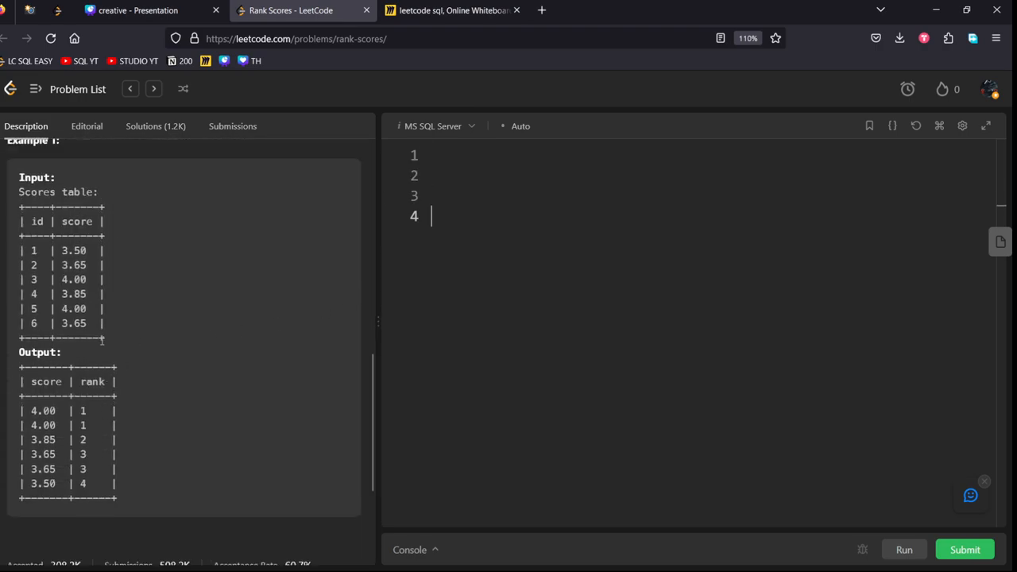
scroll("up", 3)
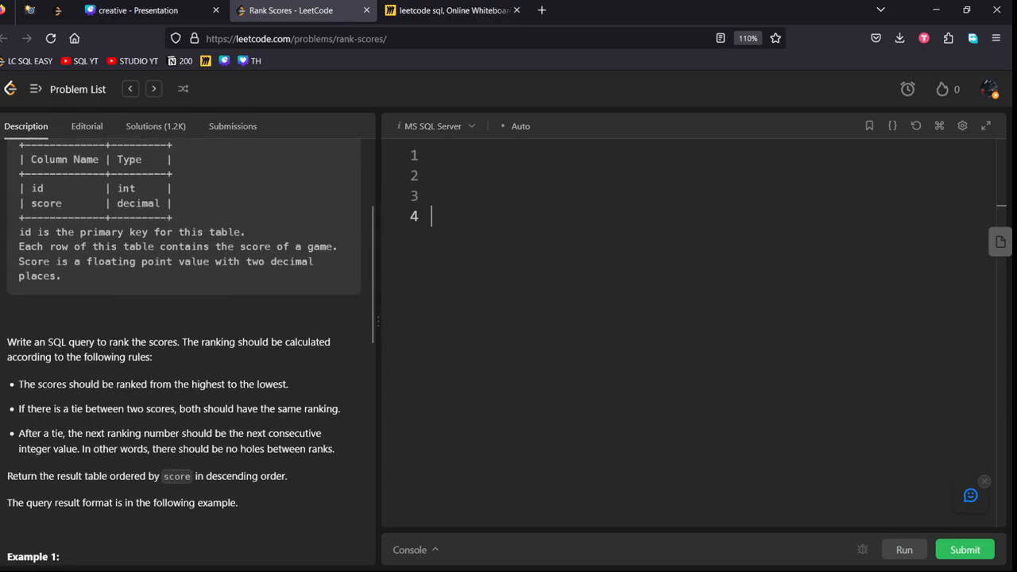
scroll("up", 3)
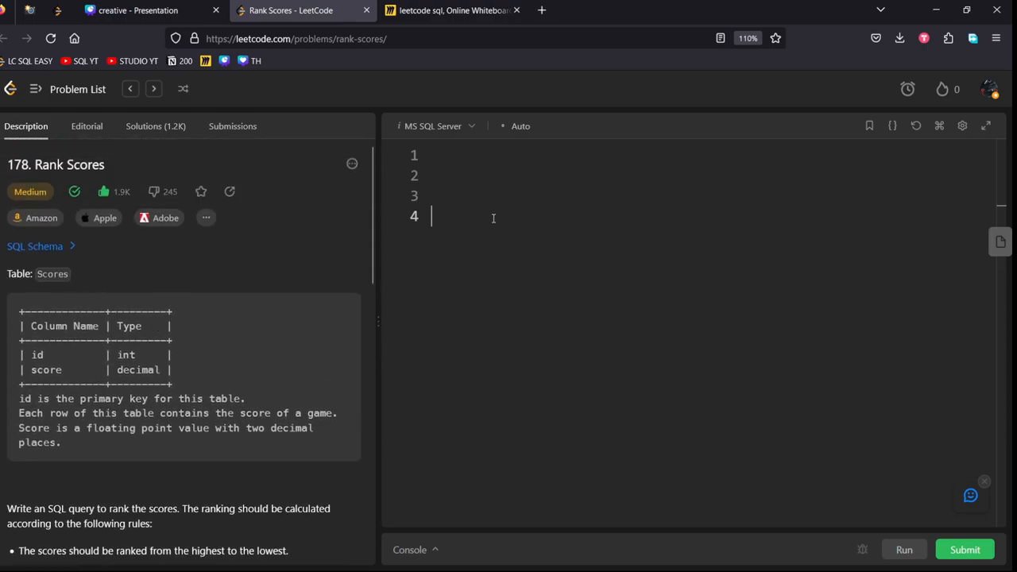
type("from scor")
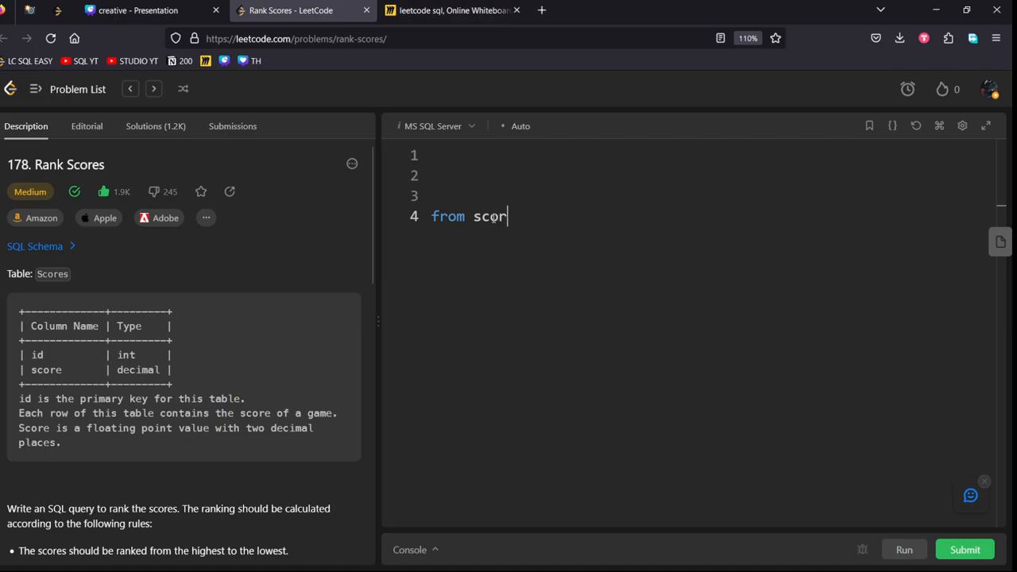
Write 'select score dense_rank() over()' above 'from Scores'.
type("es")
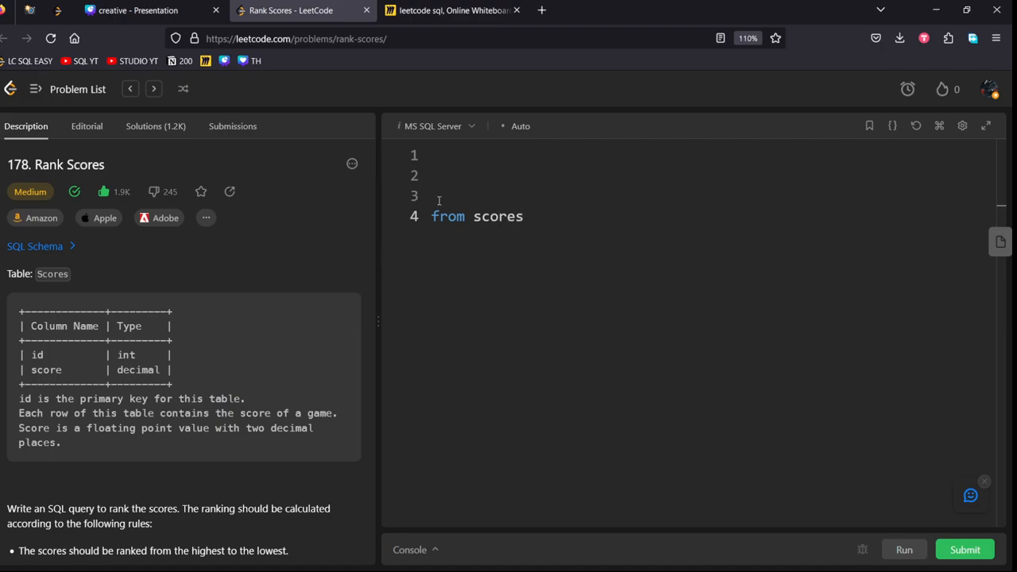
type("select")
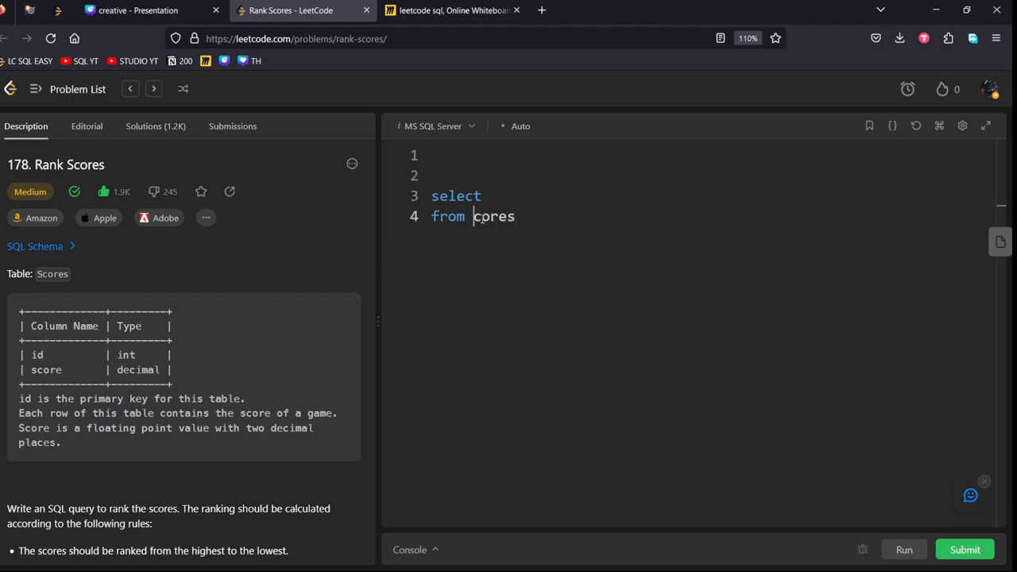
type("sr")
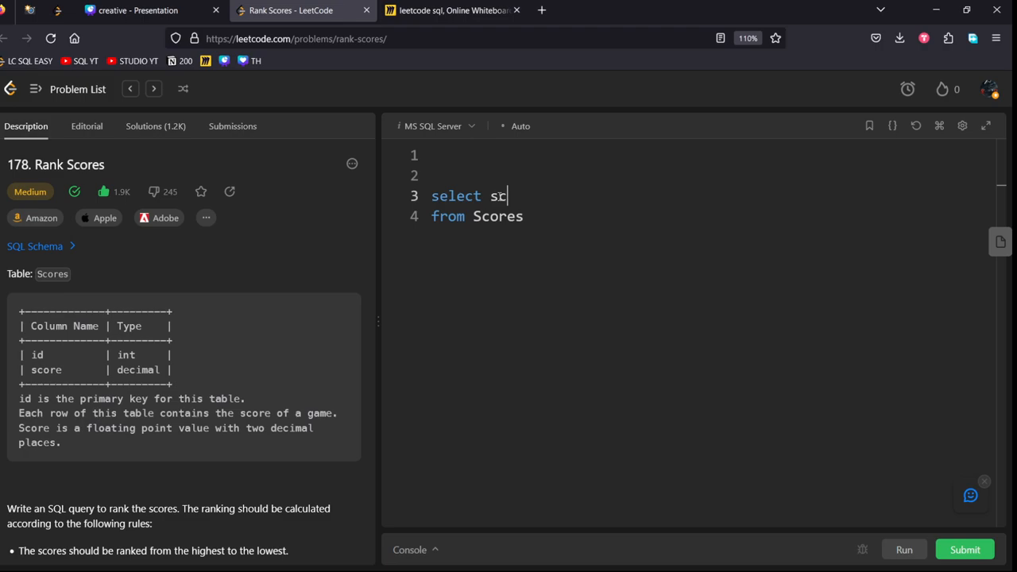
type("ore de")
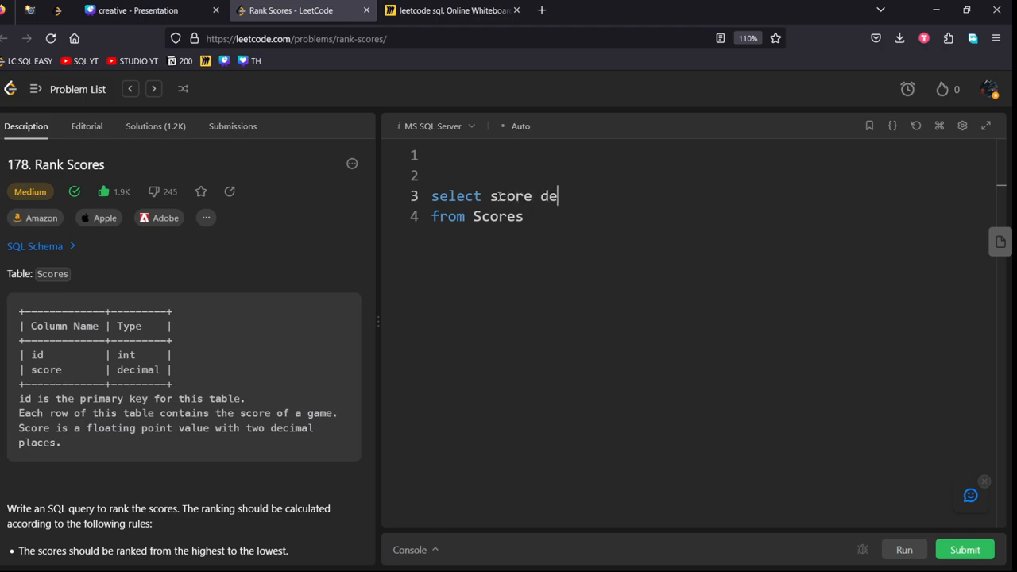
type("nse_ran")
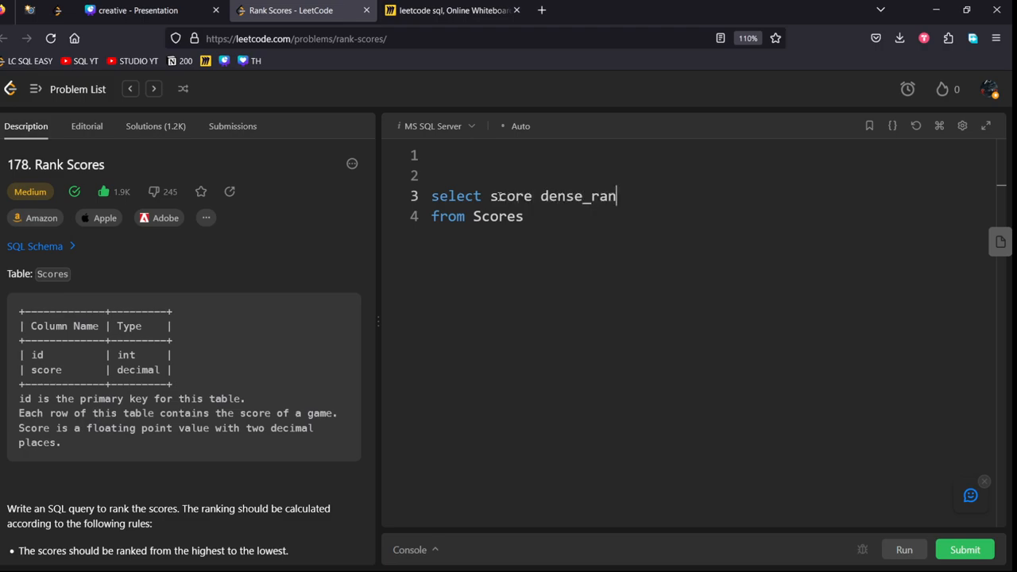
type("k()")
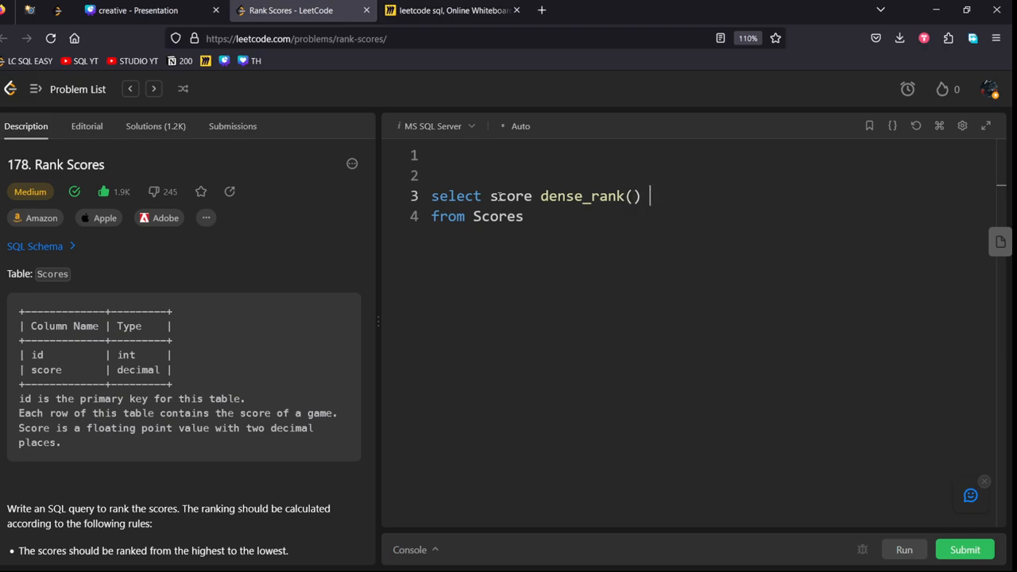
type("over()")
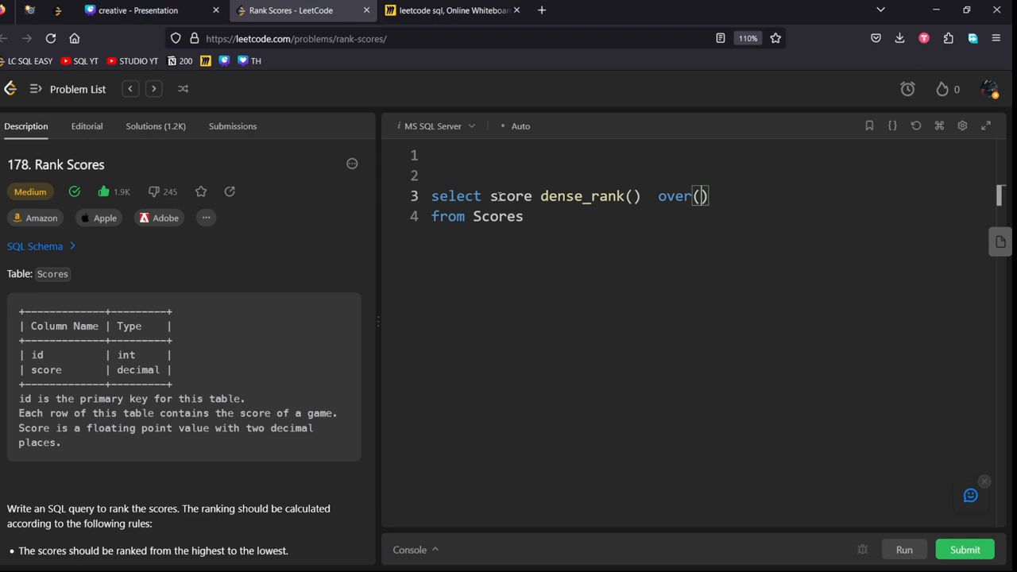
mouse_move(89, 293)
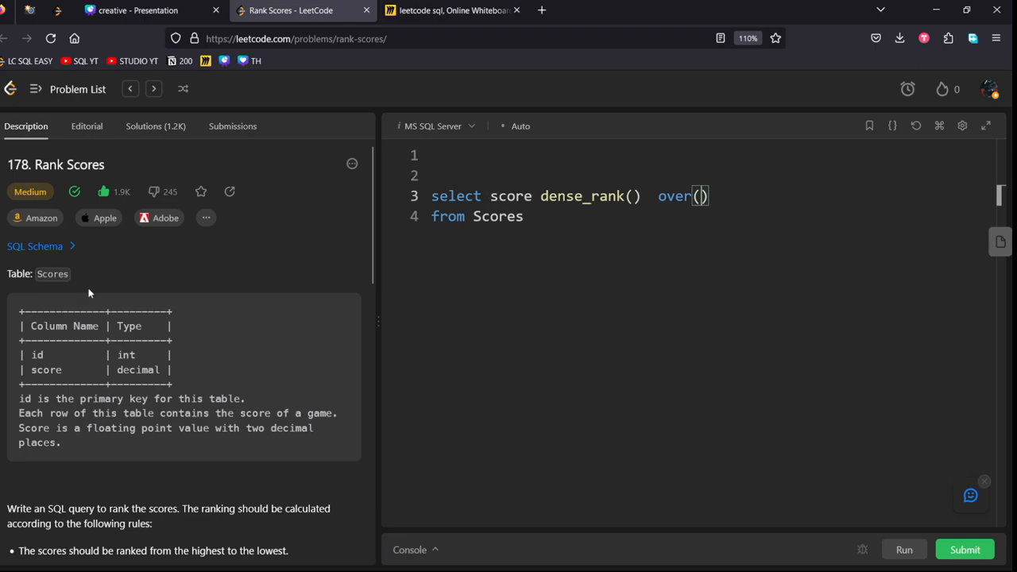
mouse_move(688, 244)
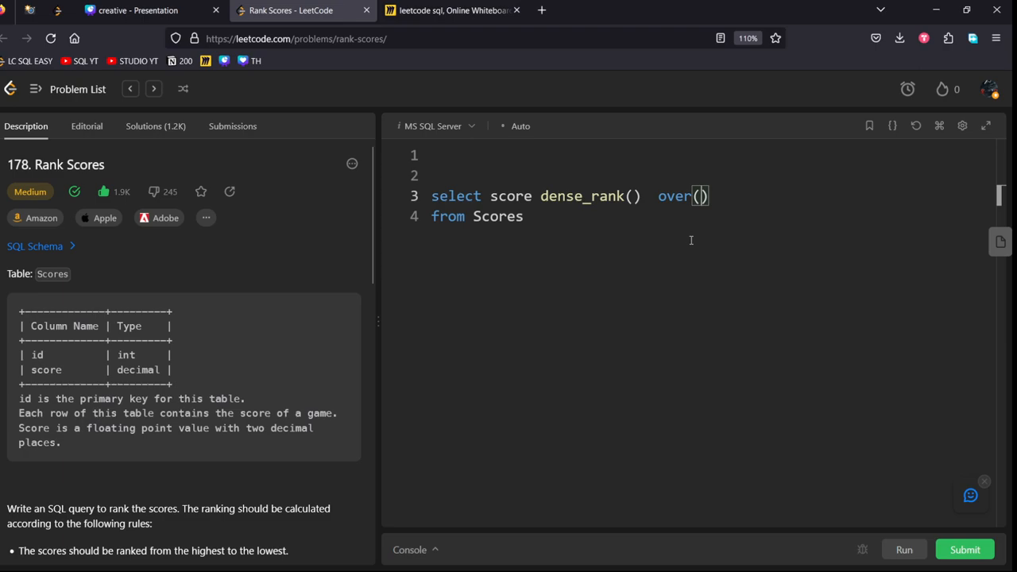
Check the annotated whiteboard example before continuing the query.
left_click(453, 10)
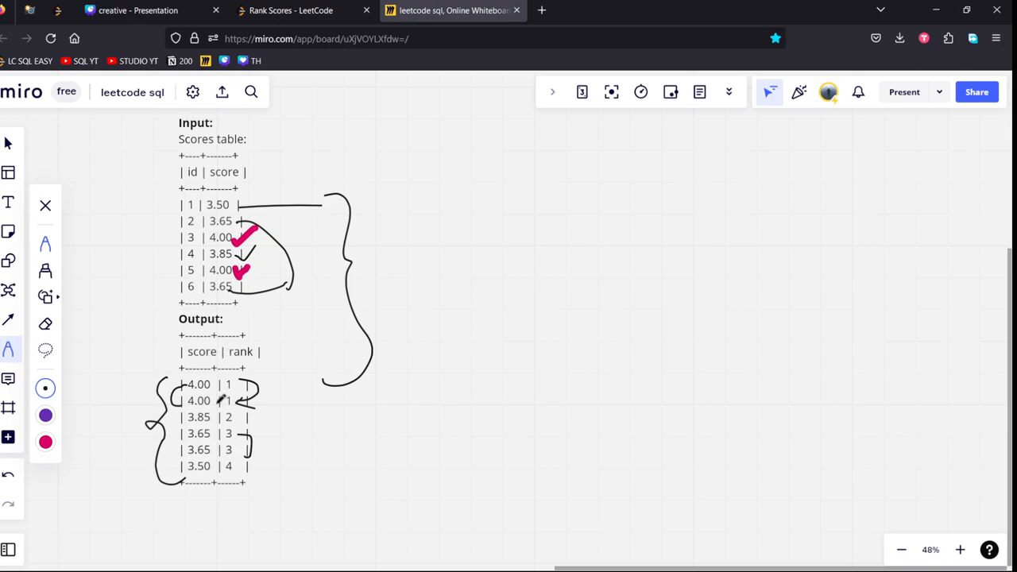
left_click(290, 10)
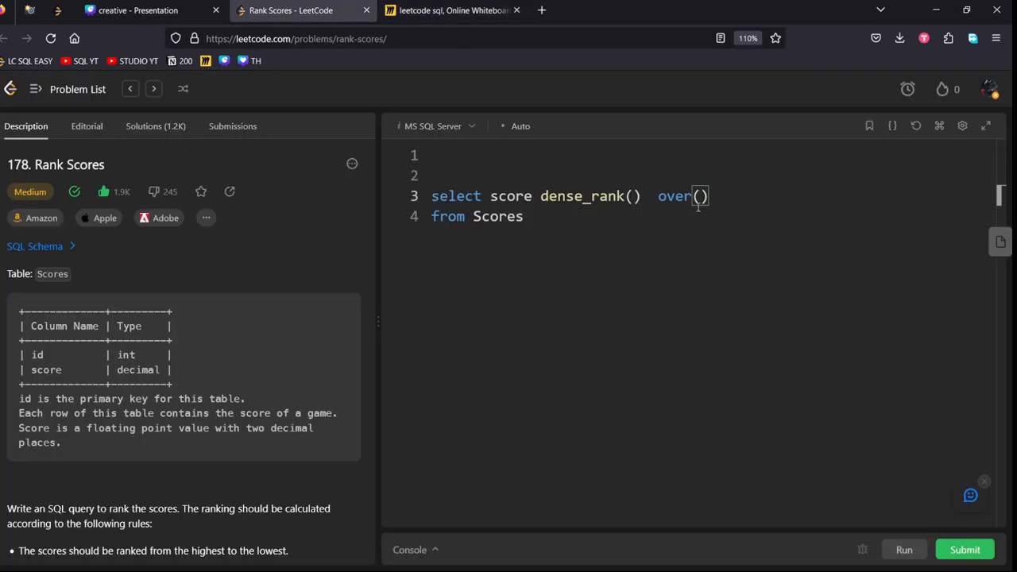
Complete the query as 'select score ,dense_rank() over(order by score desc) as rank'.
type("orde")
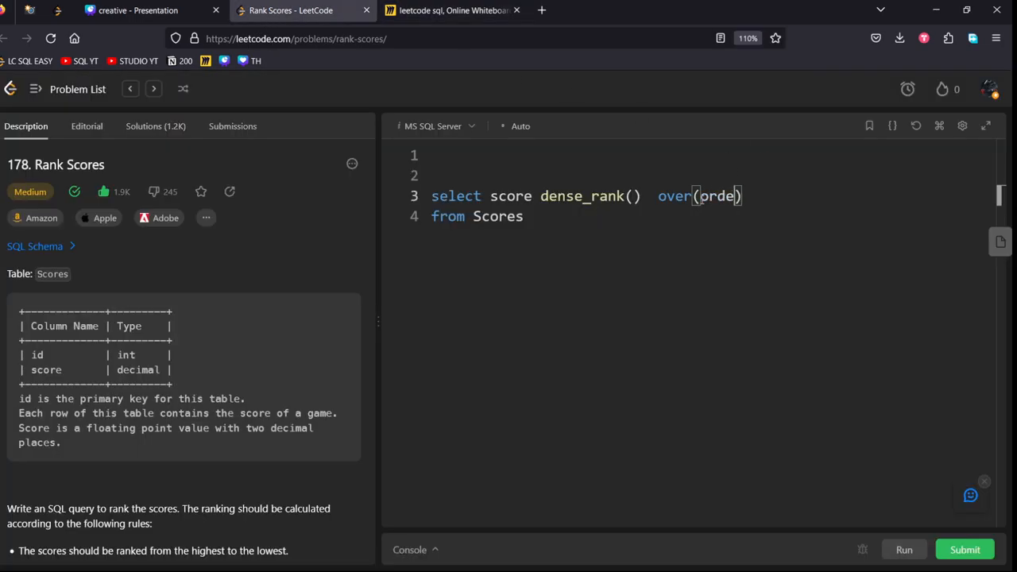
type("r by score")
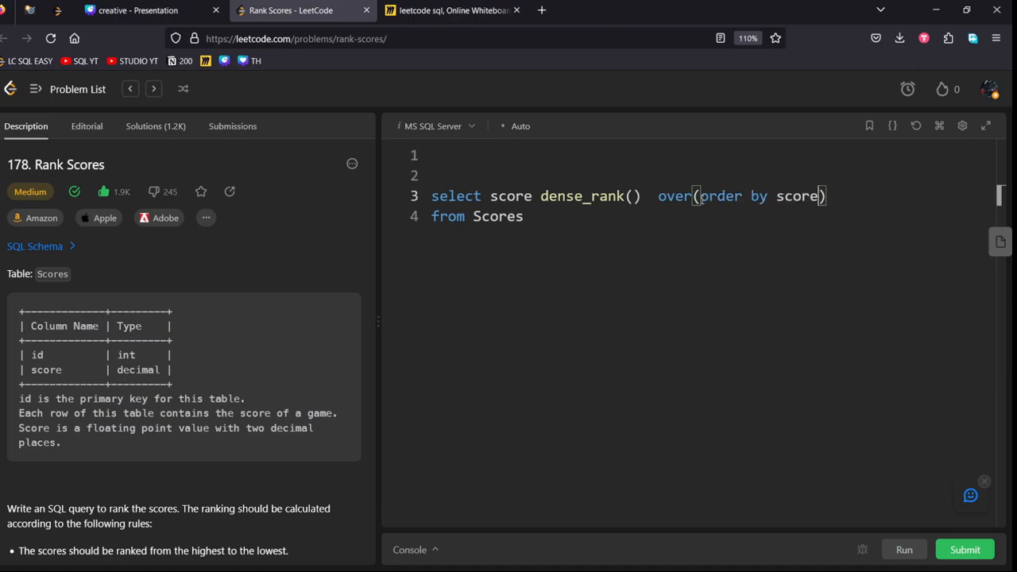
type("desc")
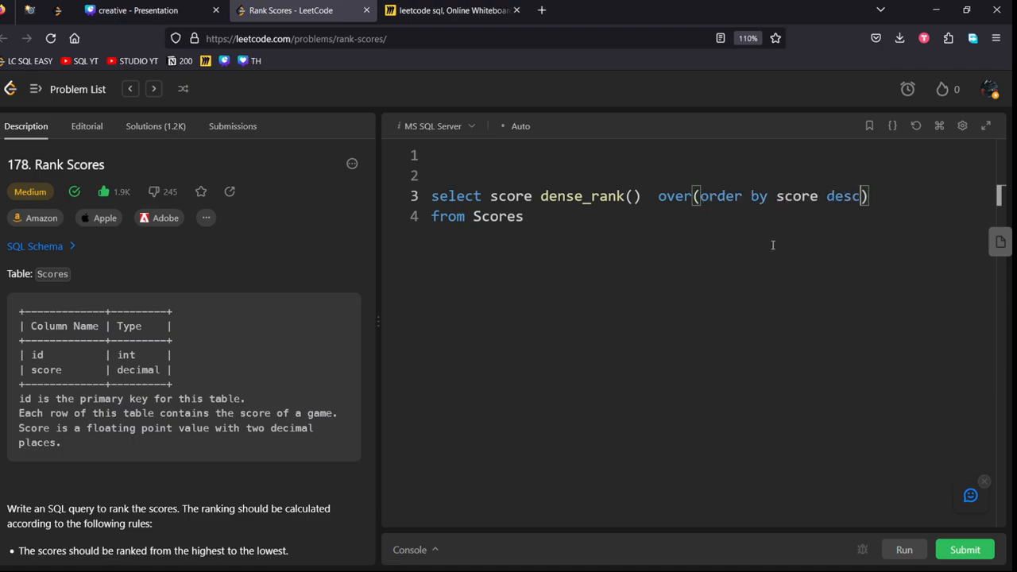
scroll("down", 3)
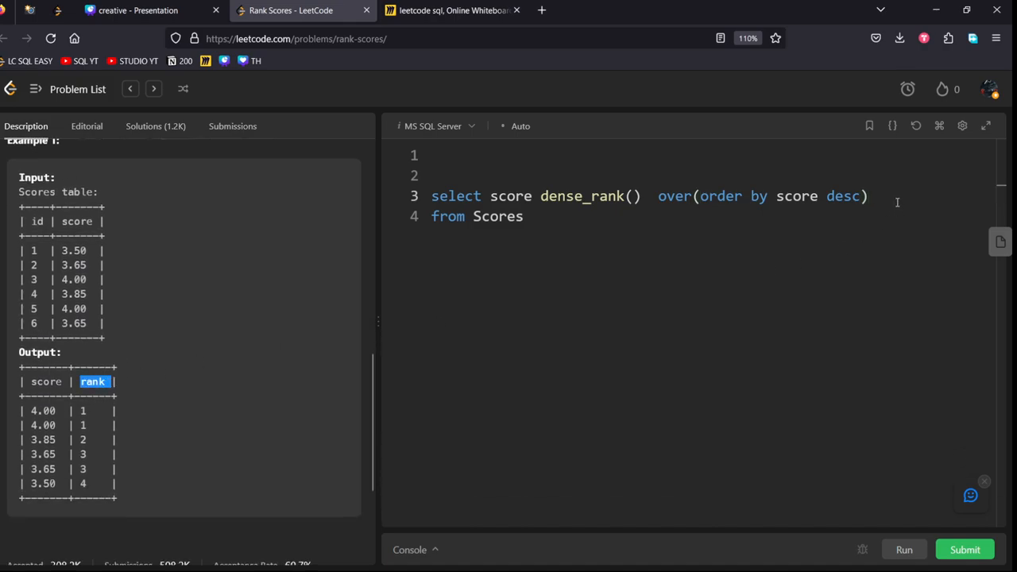
type("as r")
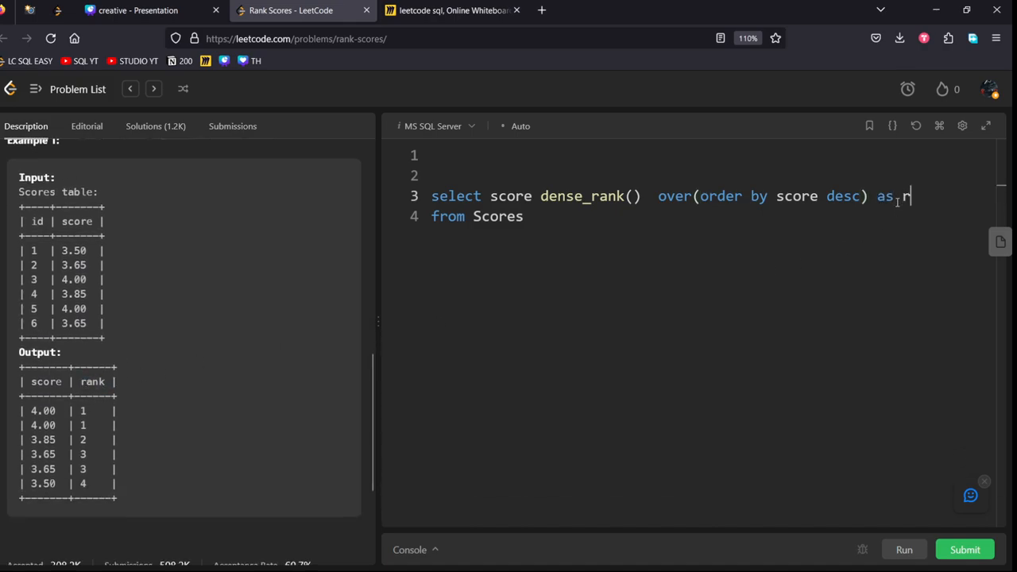
type("ank")
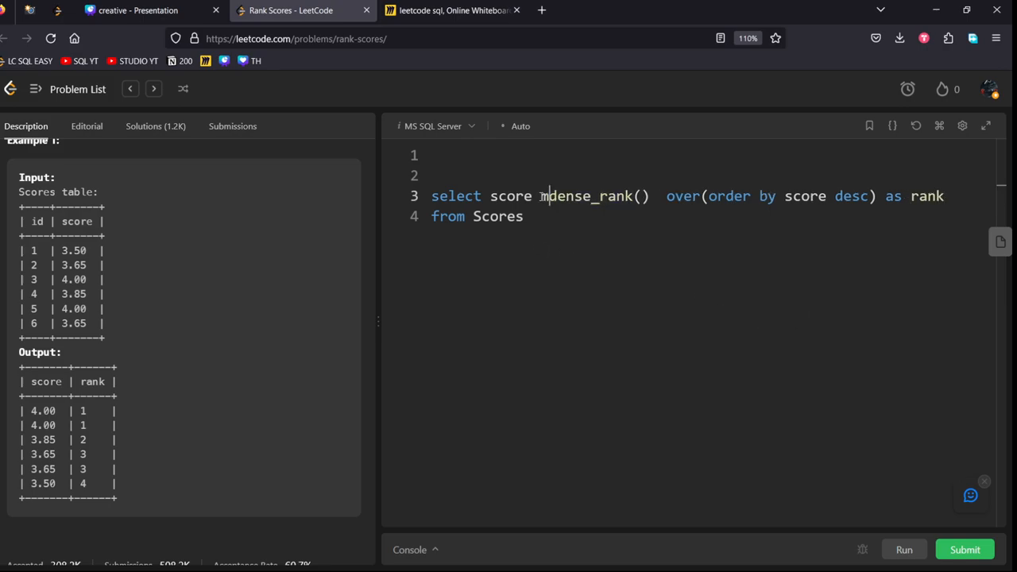
type(",")
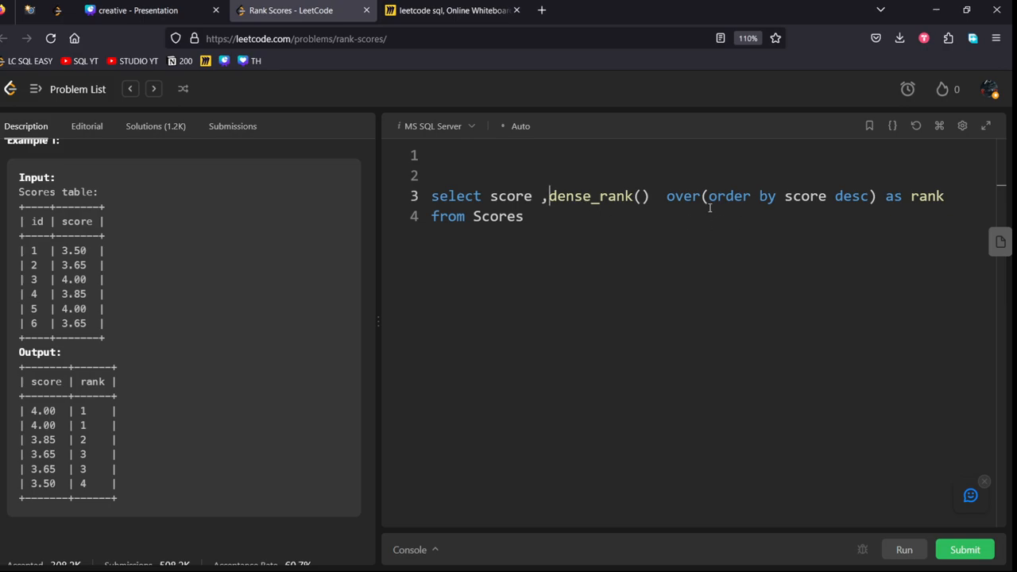
mouse_move(707, 406)
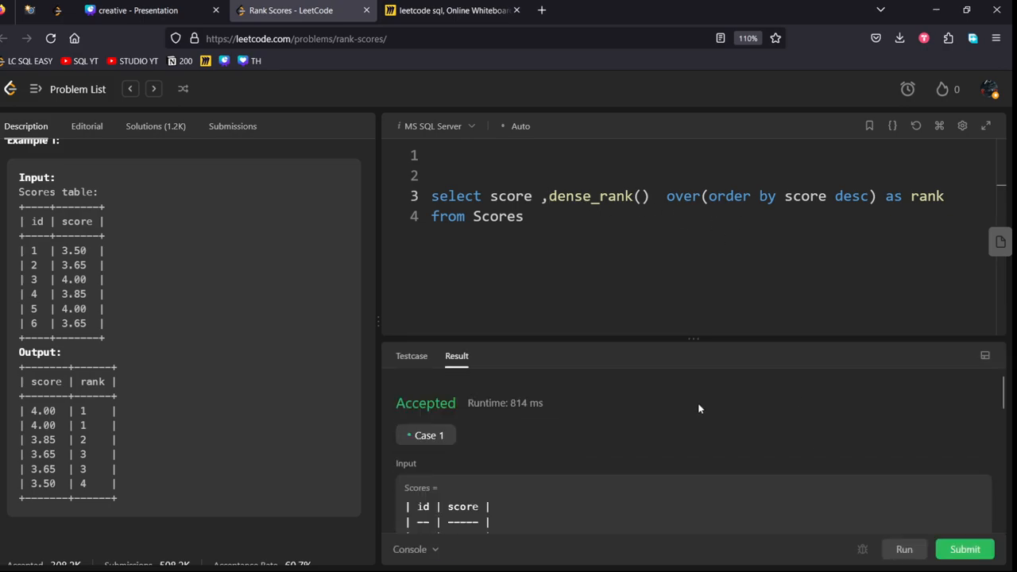
Submit the solution and view its Accepted result with 852 ms runtime.
left_click(965, 549)
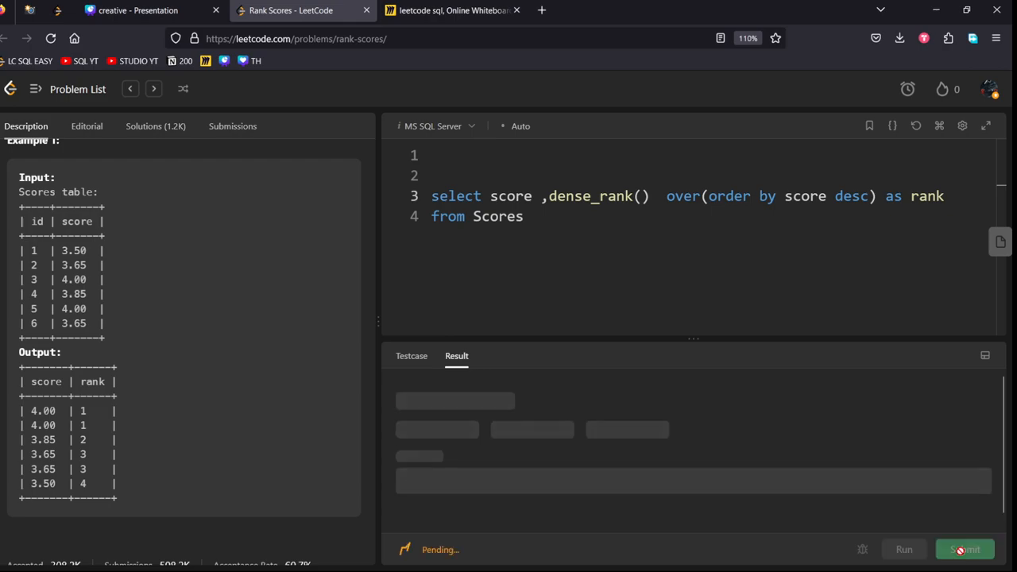
left_click(964, 549)
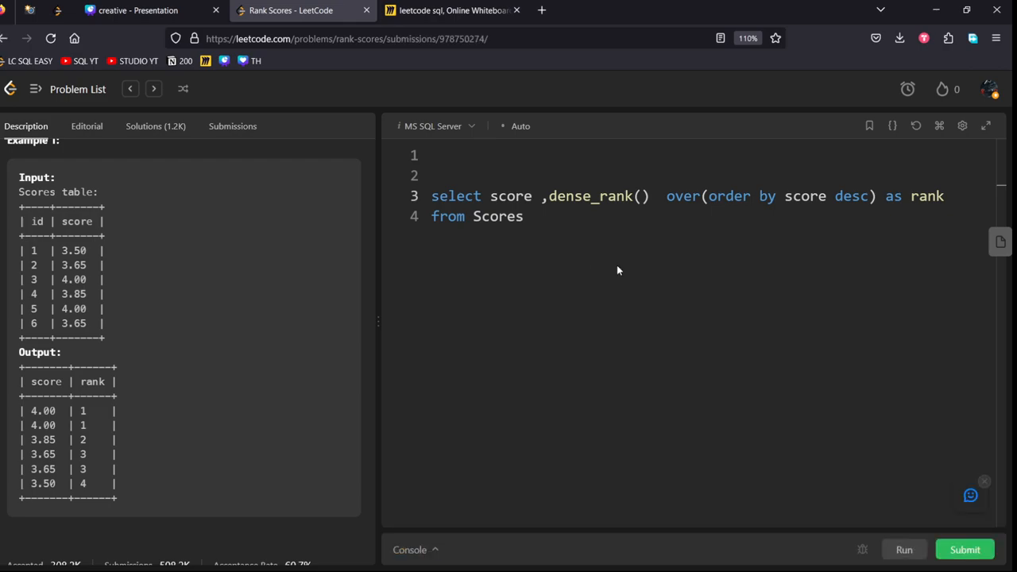
left_click(965, 549)
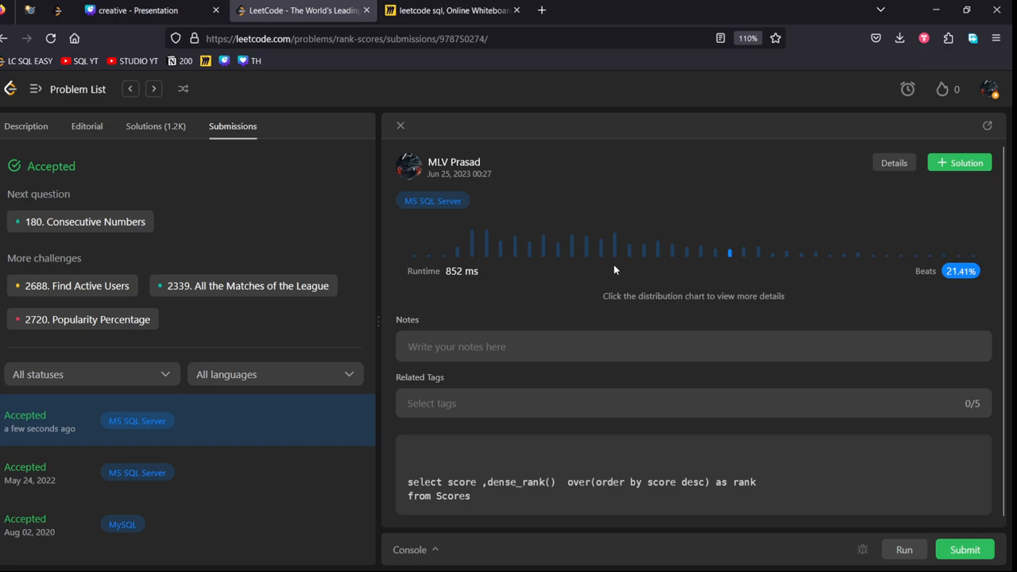